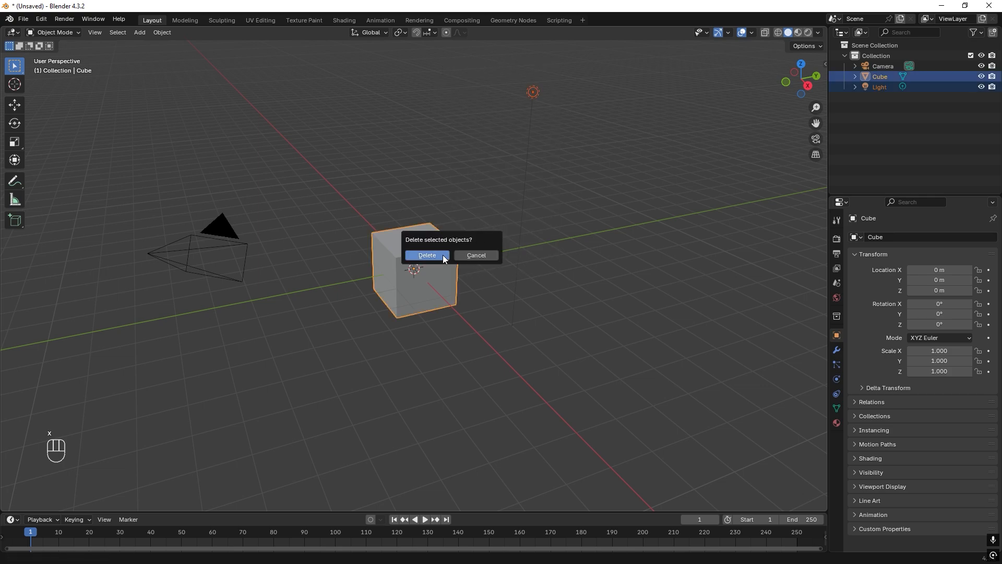
Delete the cube and light, add an icosphere about 5 m up and apply Quick Liquid.
click(426, 255)
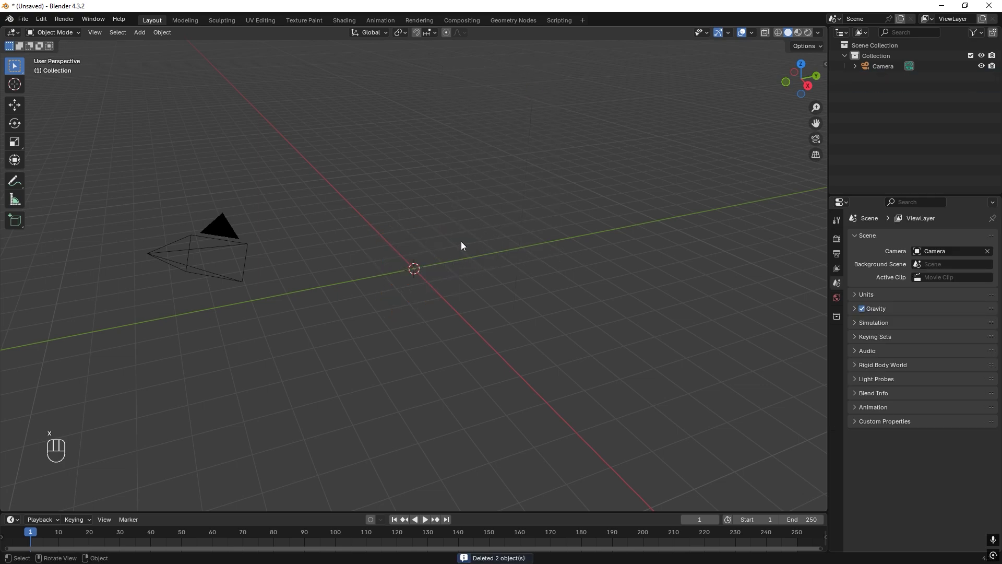
key(shift+a)
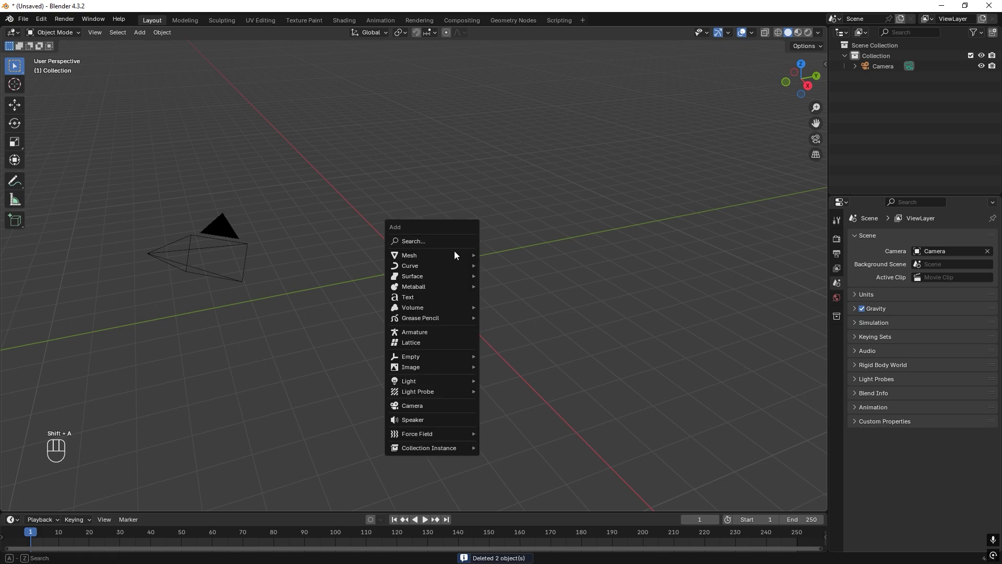
click(409, 255)
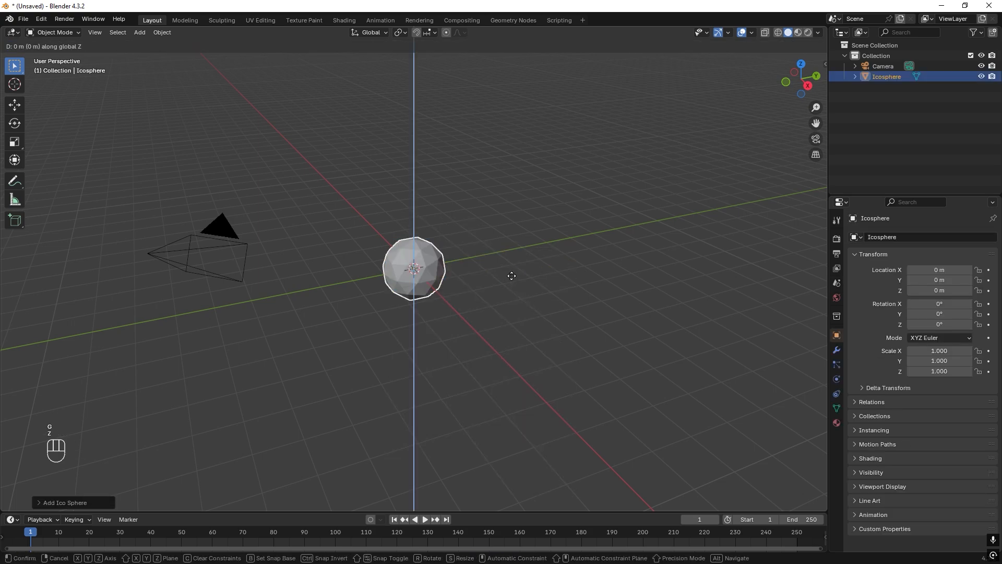
mouse_move(476, 109)
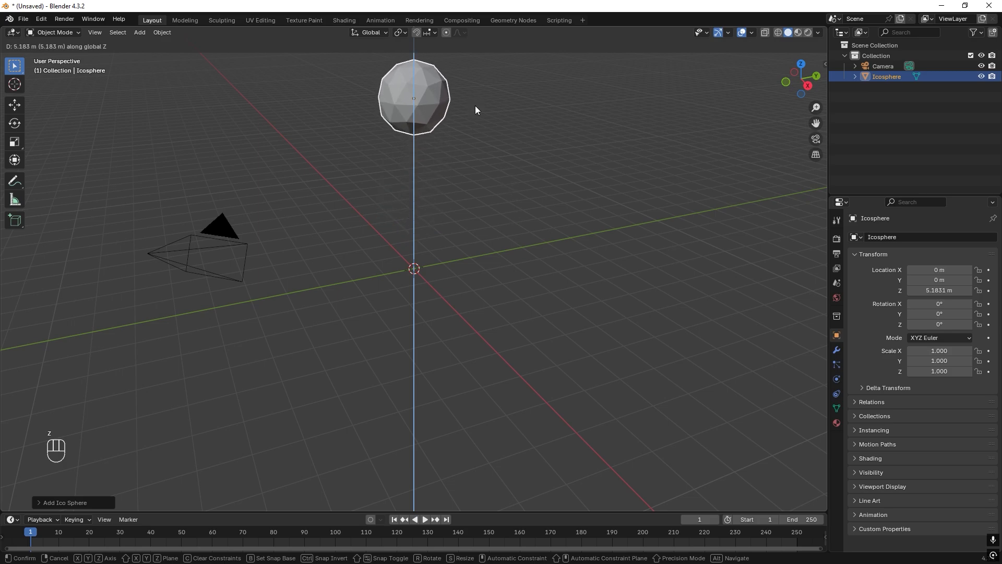
click(162, 32)
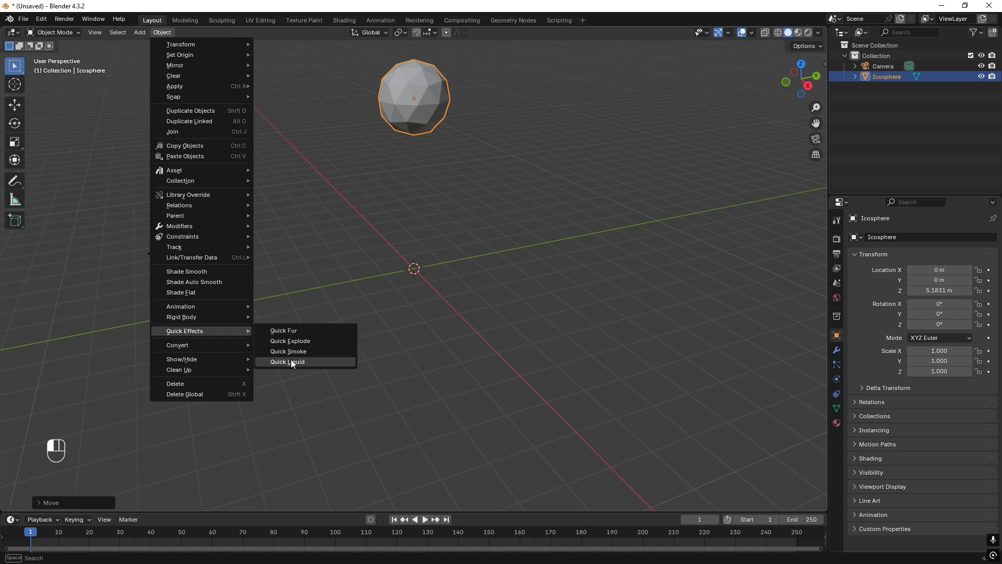
click(287, 362)
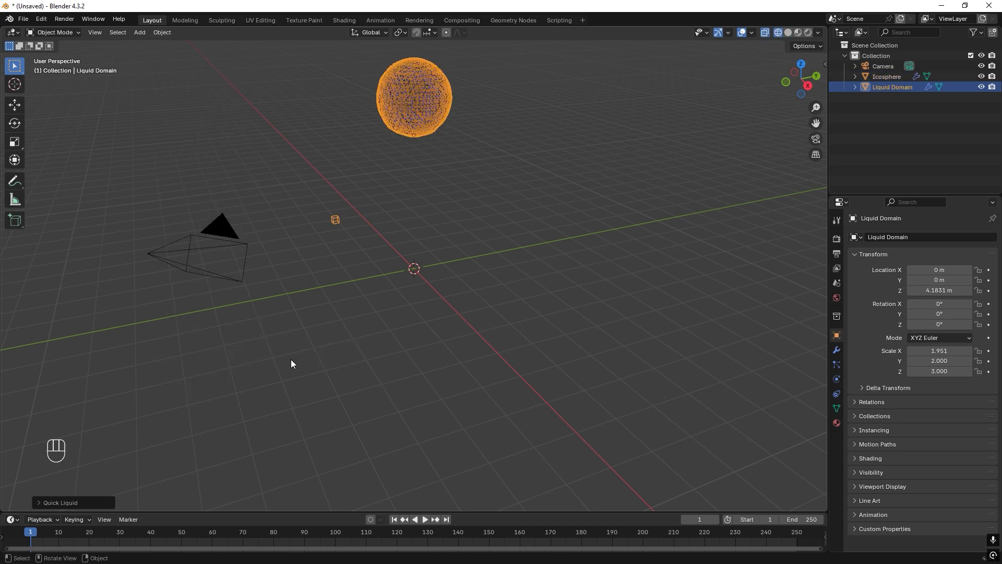
mouse_move(449, 225)
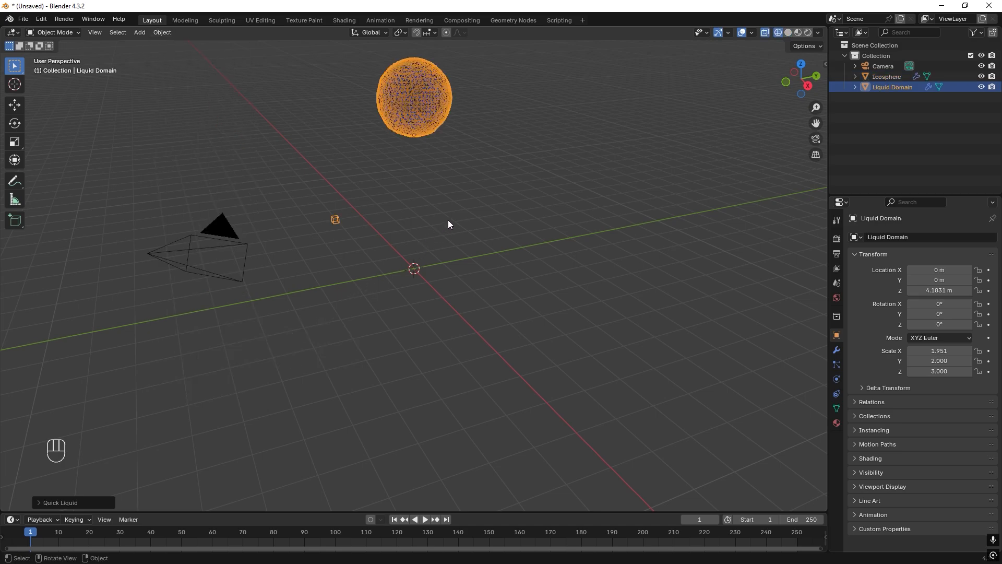
Play the simulation briefly, then scale the icosphere emitter to about 0.52.
key(space)
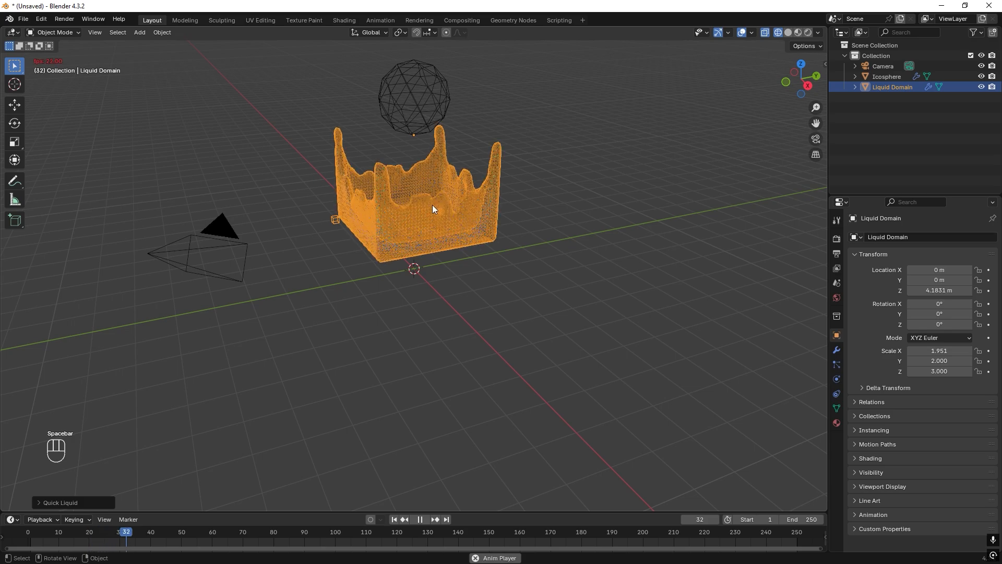
key(space)
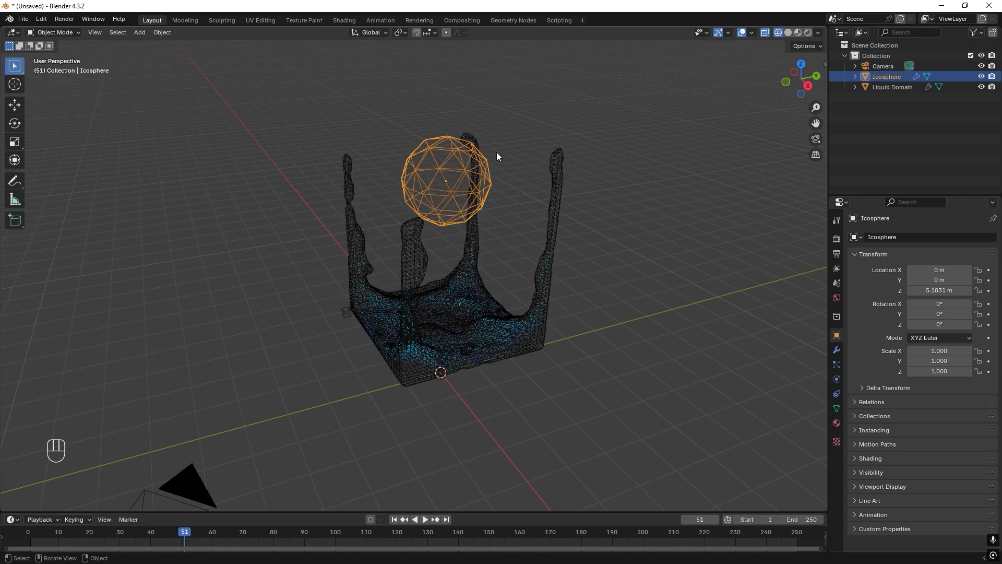
key(s)
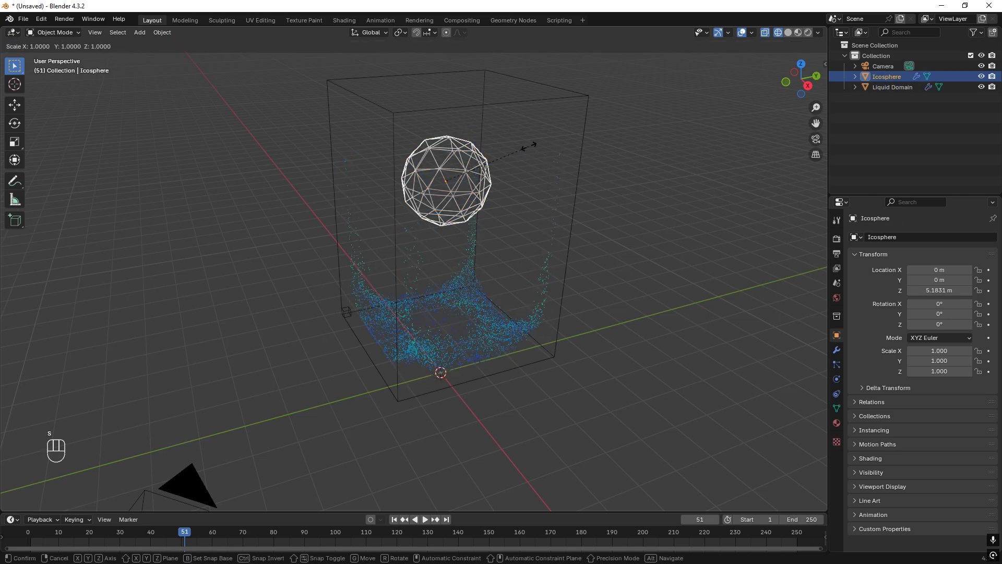
mouse_move(488, 166)
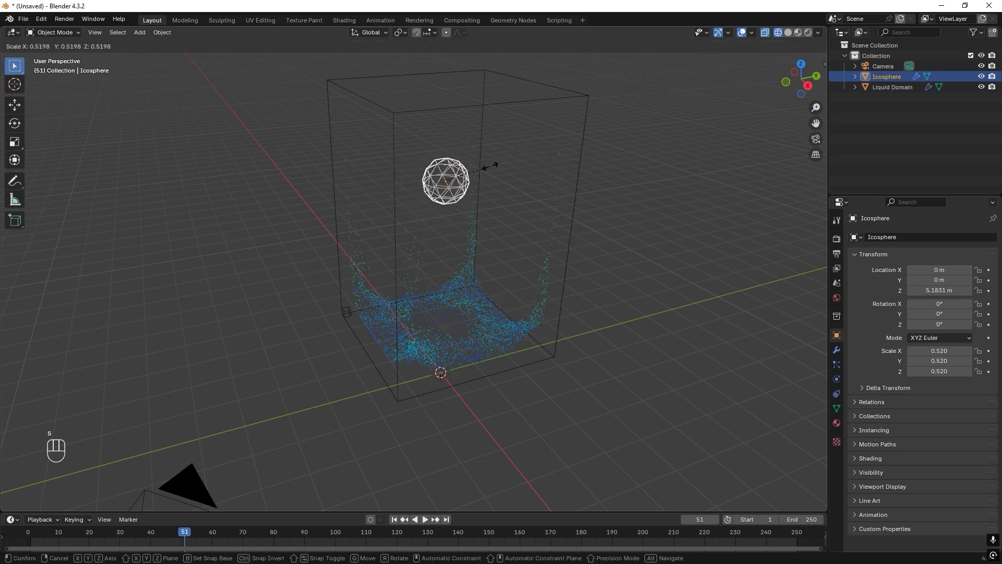
click(445, 182)
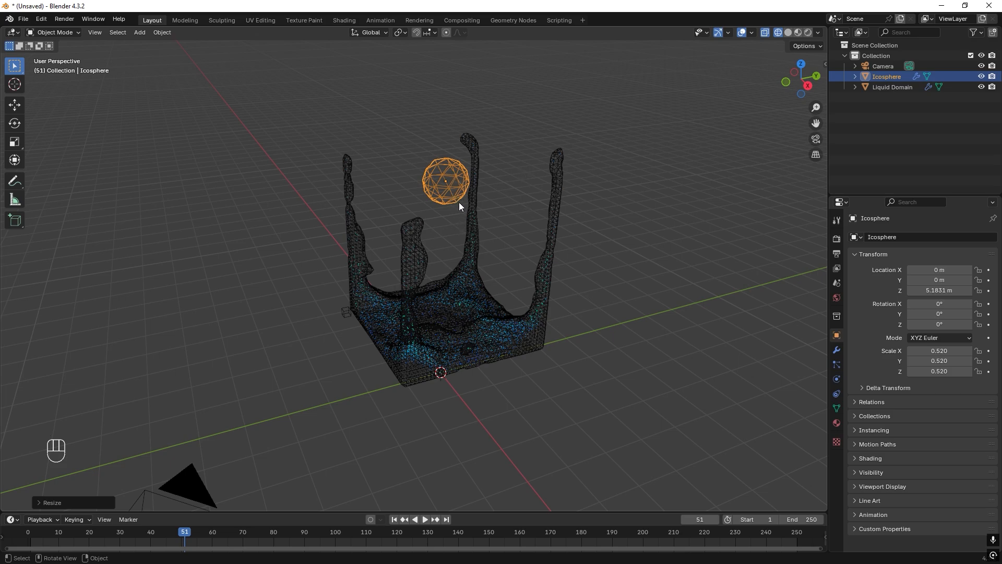
mouse_move(431, 328)
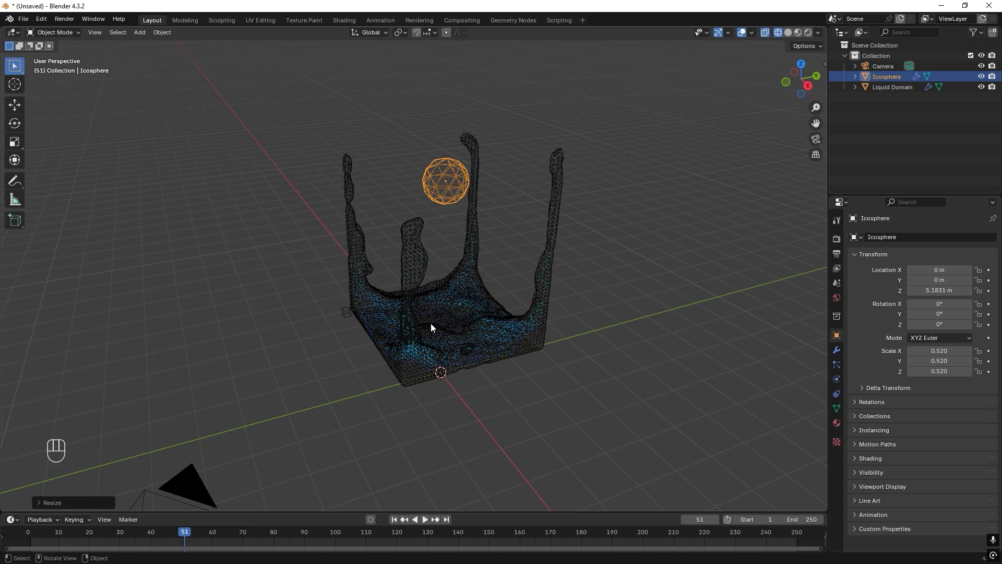
mouse_move(678, 317)
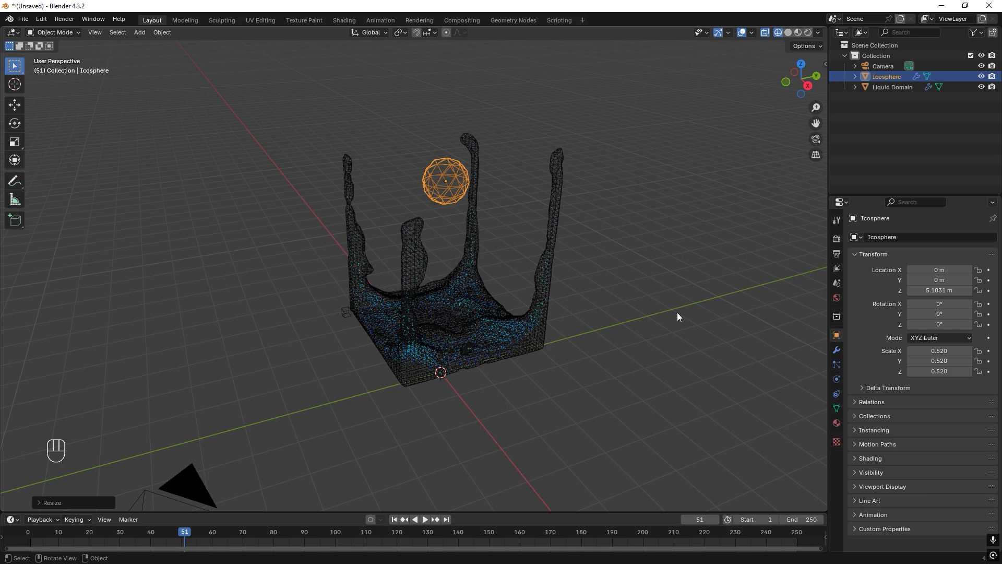
Set the sphere's Flow Behavior to Inflow and the timeline end frame to 100.
click(835, 378)
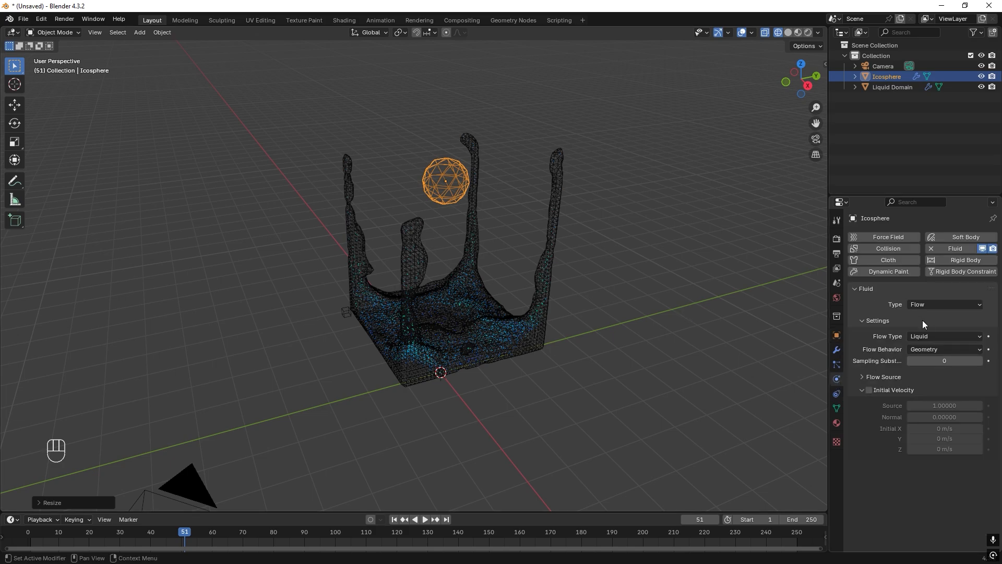
click(943, 348)
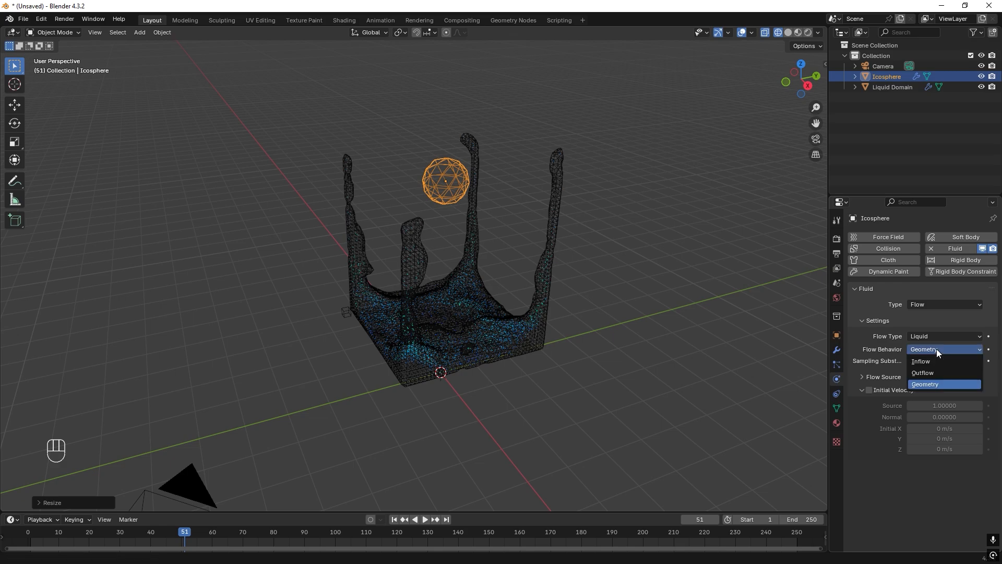
mouse_move(930, 362)
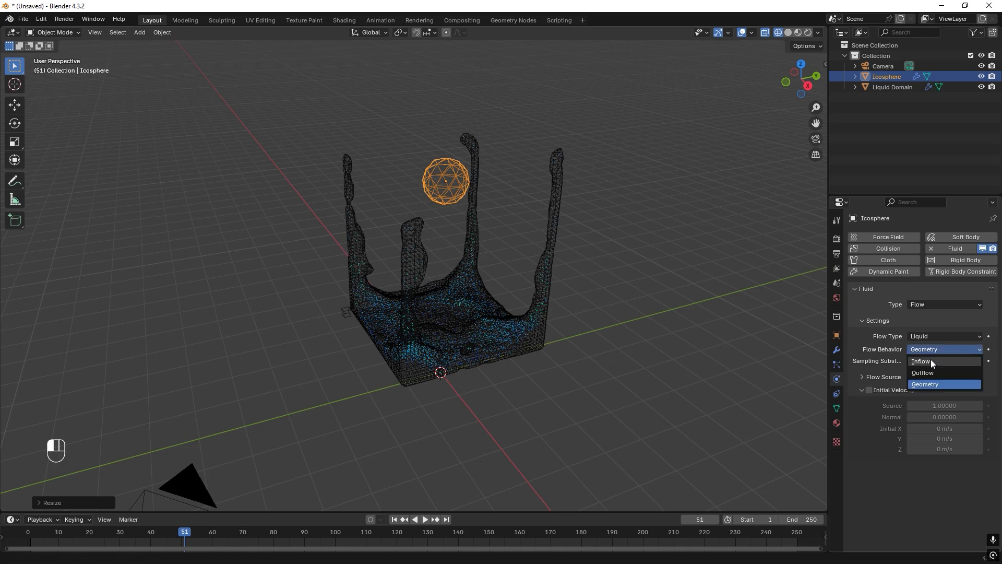
click(921, 361)
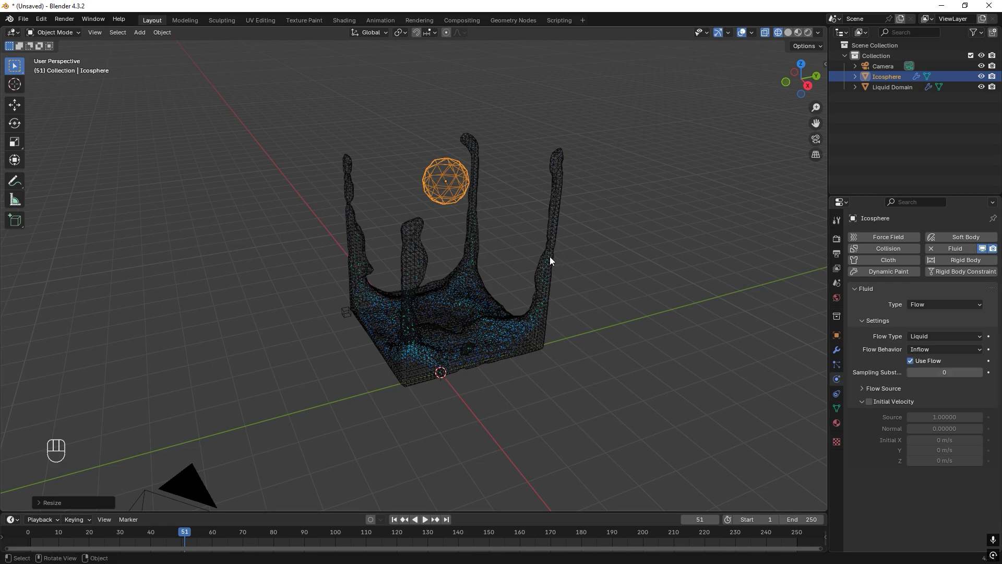
mouse_move(779, 489)
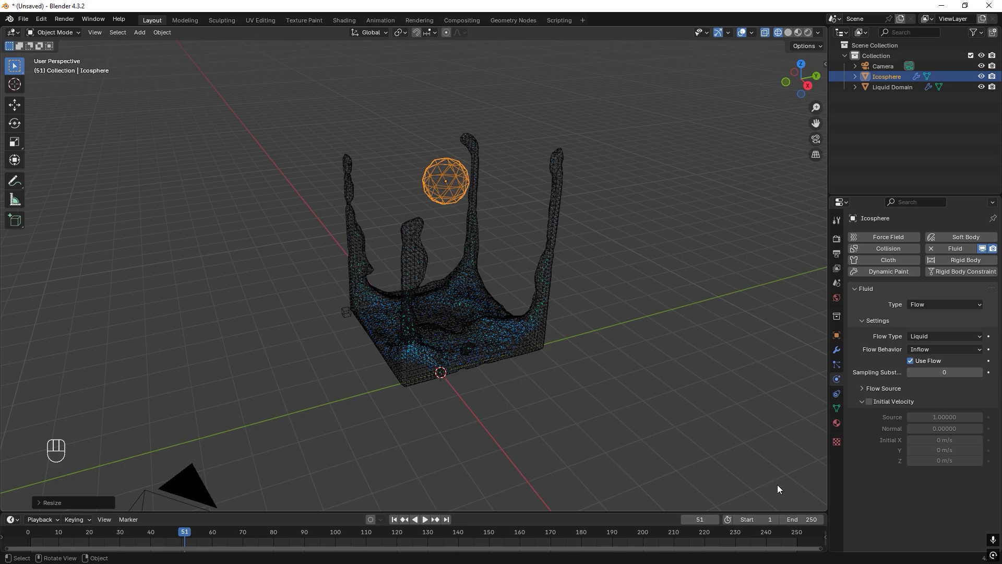
double_click(792, 519)
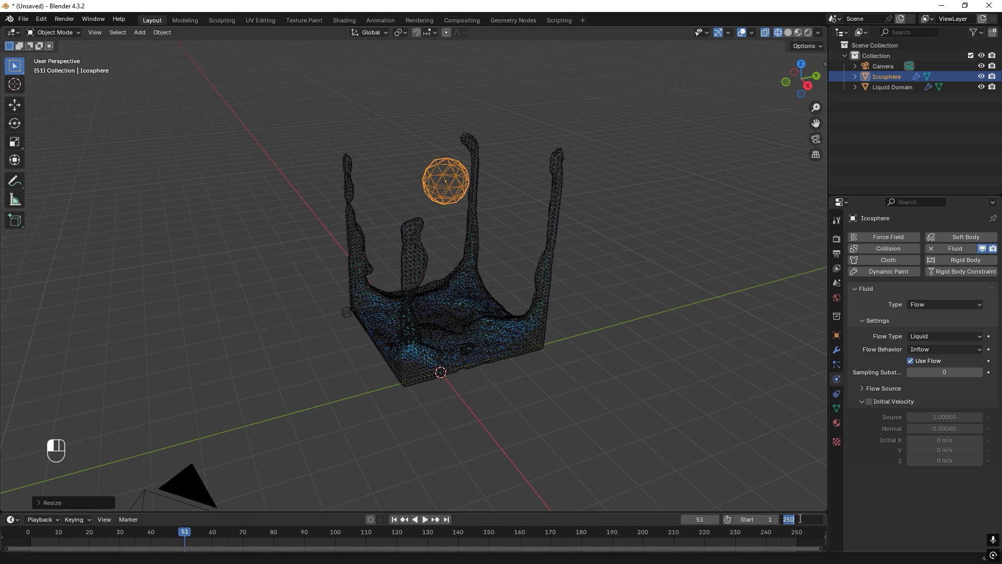
text(100)
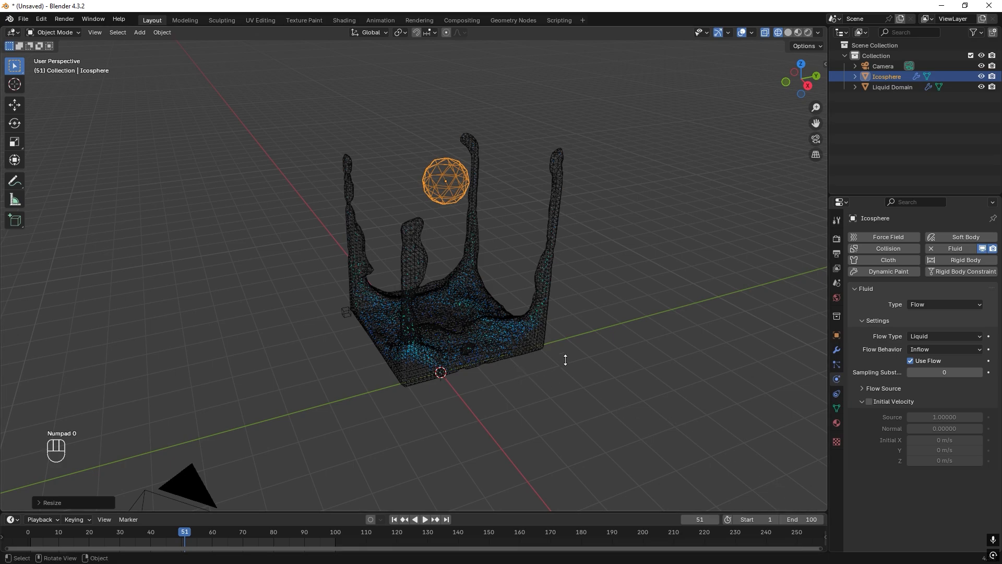
Set the liquid domain's cache end to 100 and replay the inflow.
click(892, 86)
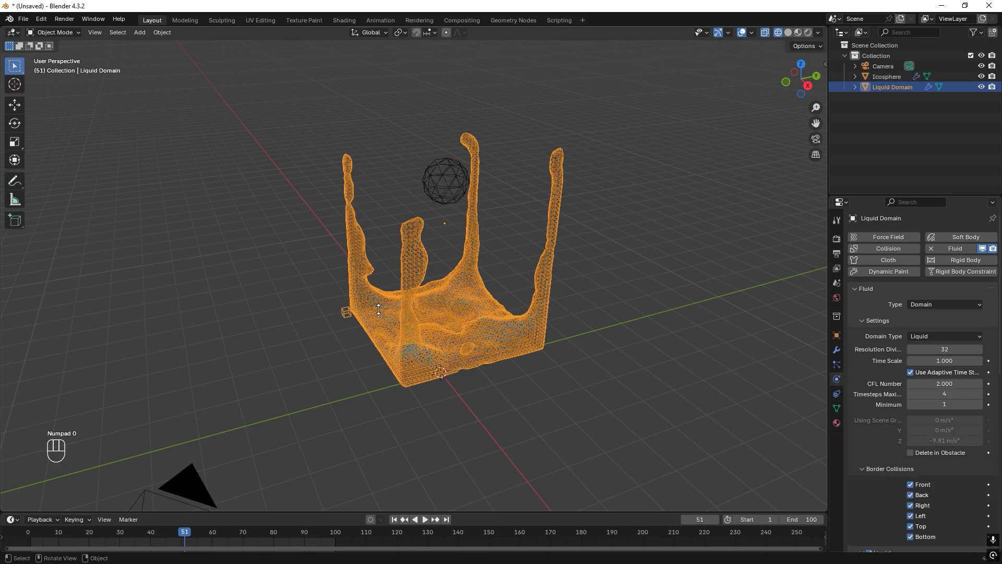
scroll(down, 3)
text(10)
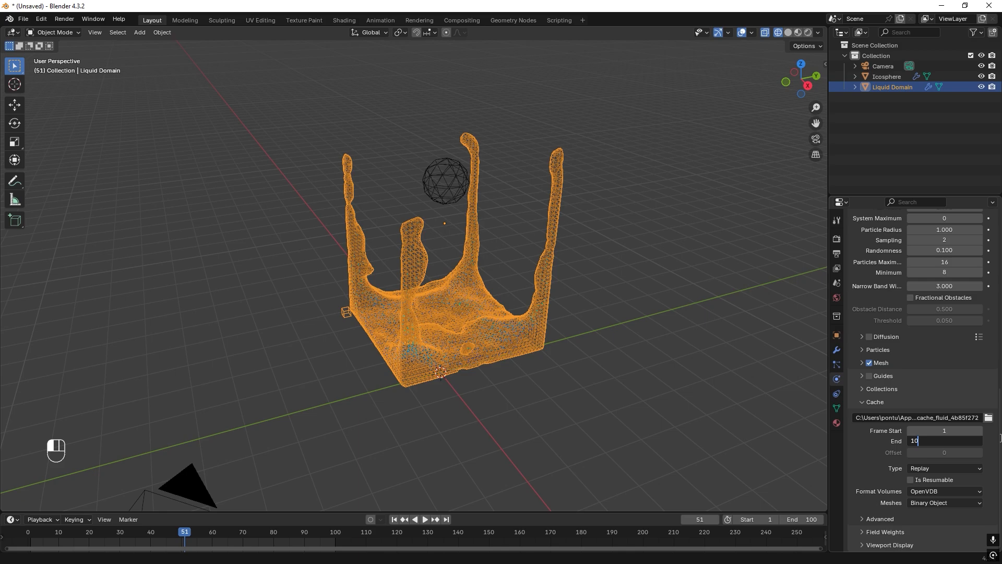
key(space)
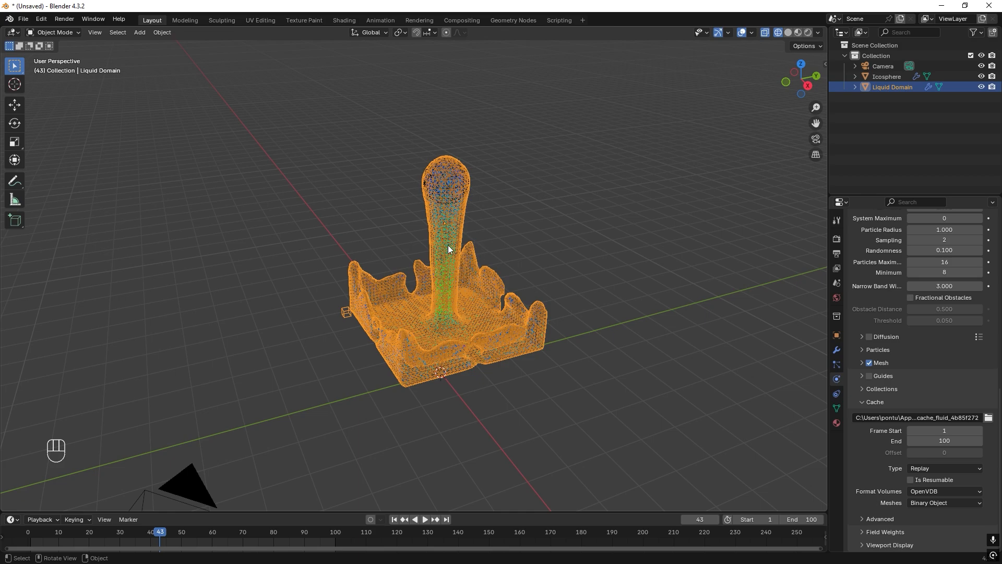
mouse_move(451, 270)
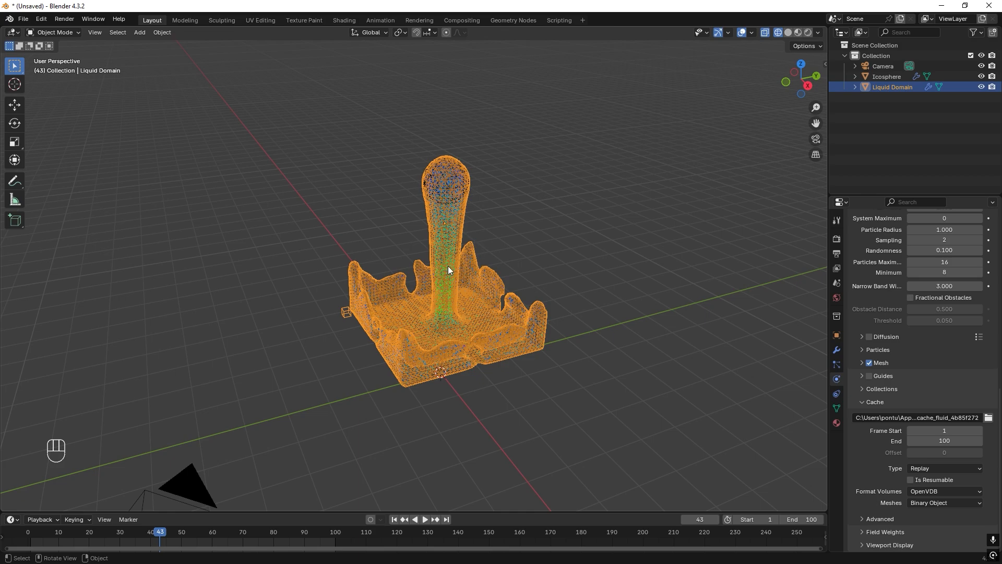
mouse_move(448, 270)
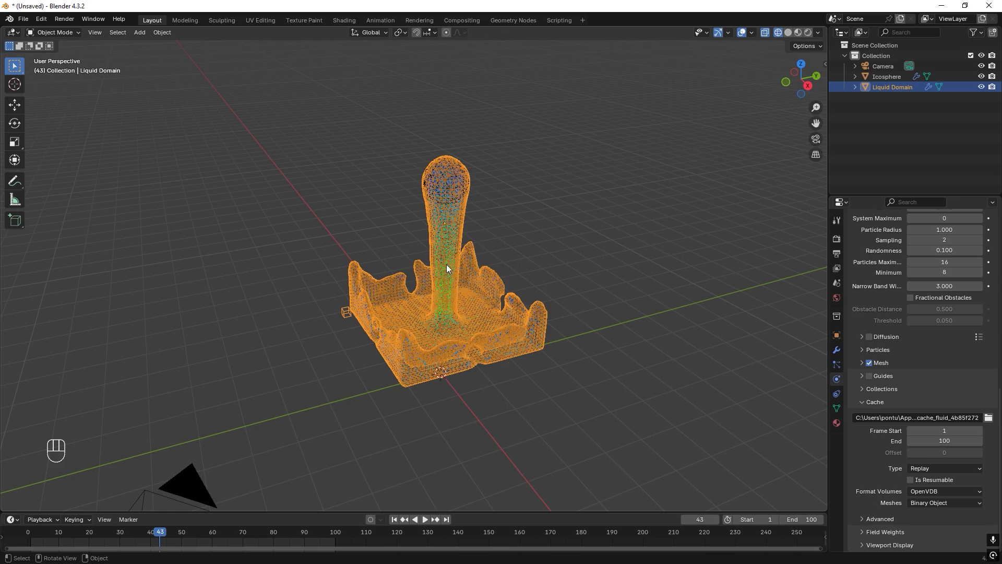
Set domain resolution to 64 and enable Diffusion with the High Viscosity Solver.
scroll(up, 3)
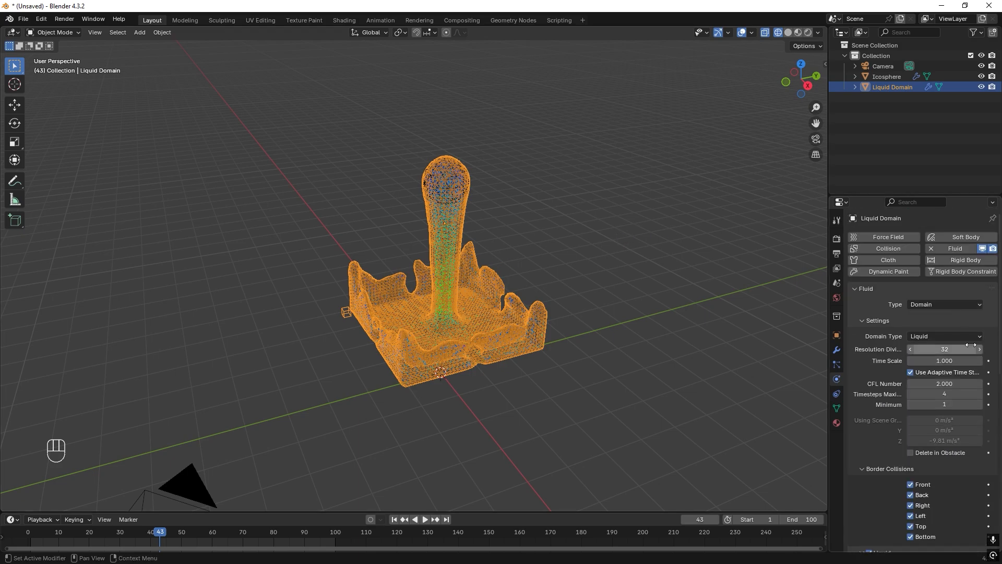
click(943, 349)
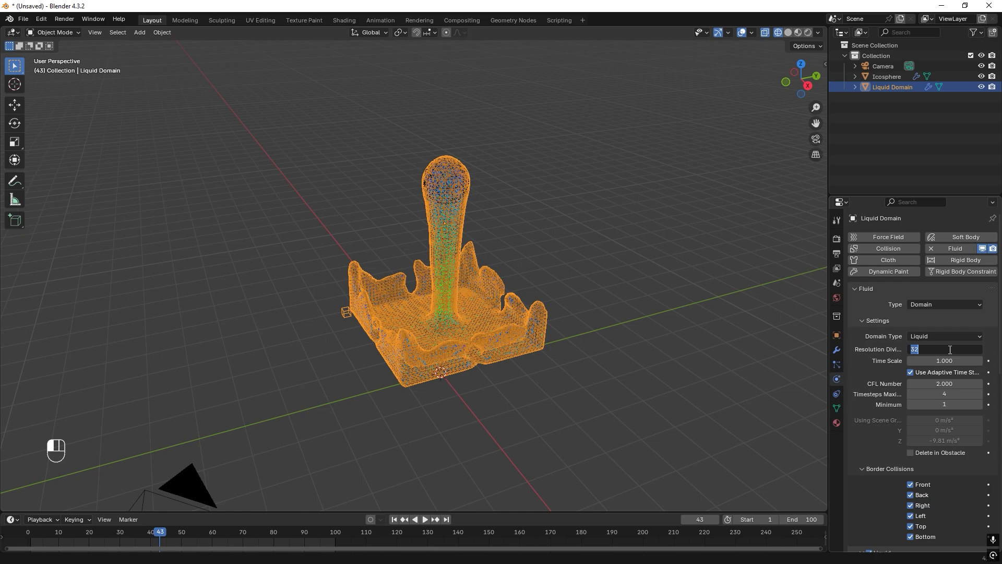
text(64)
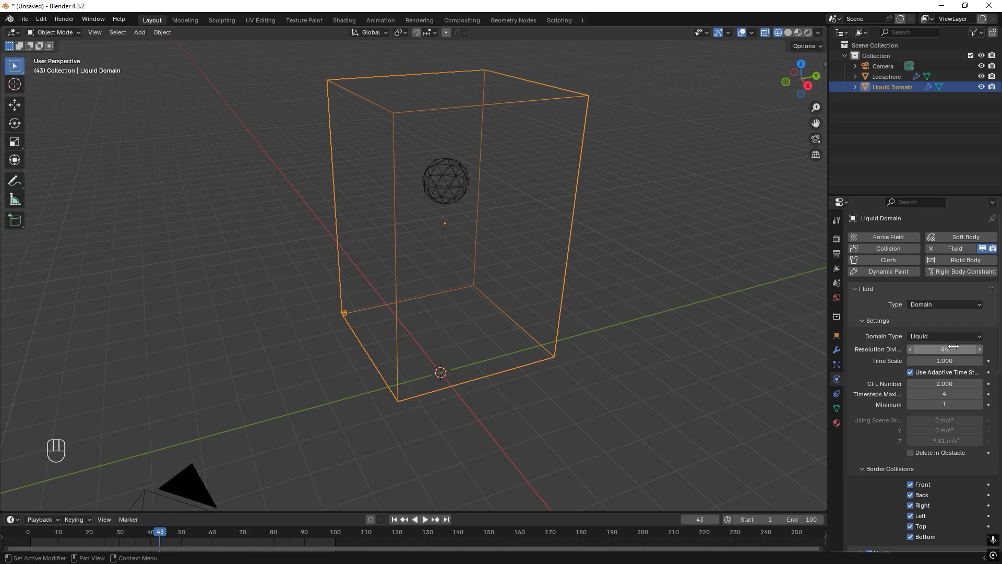
scroll(down, 3)
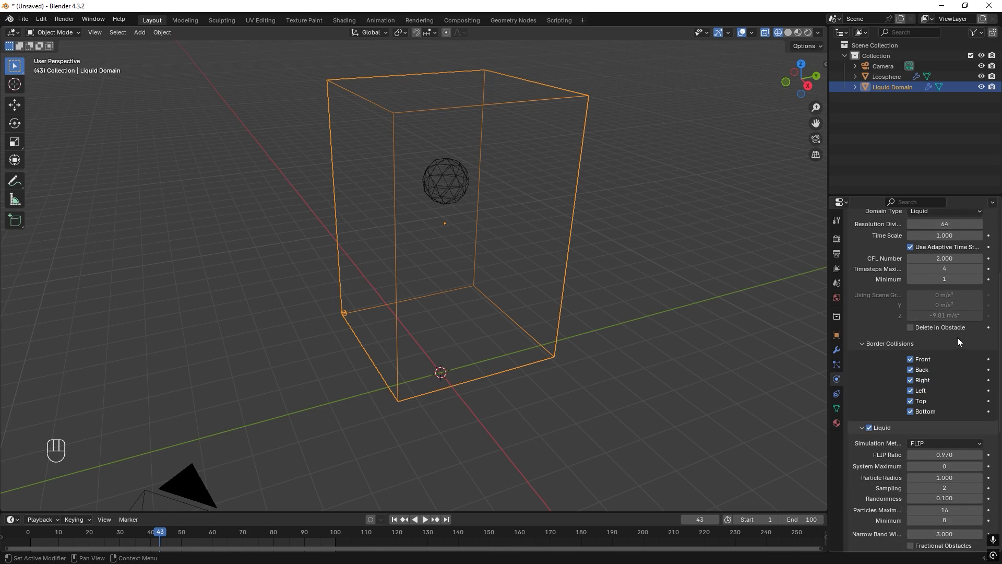
scroll(down, 3)
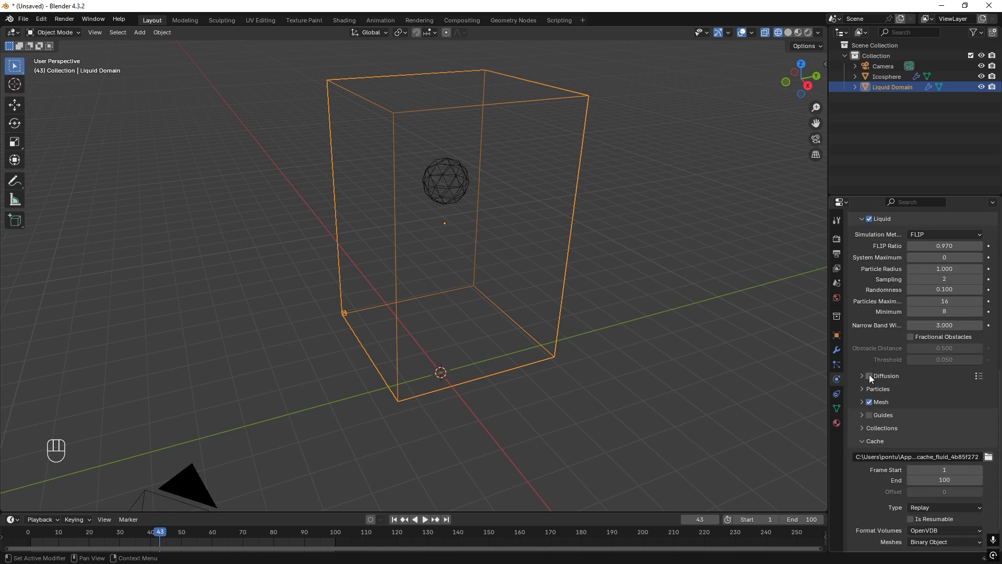
click(862, 375)
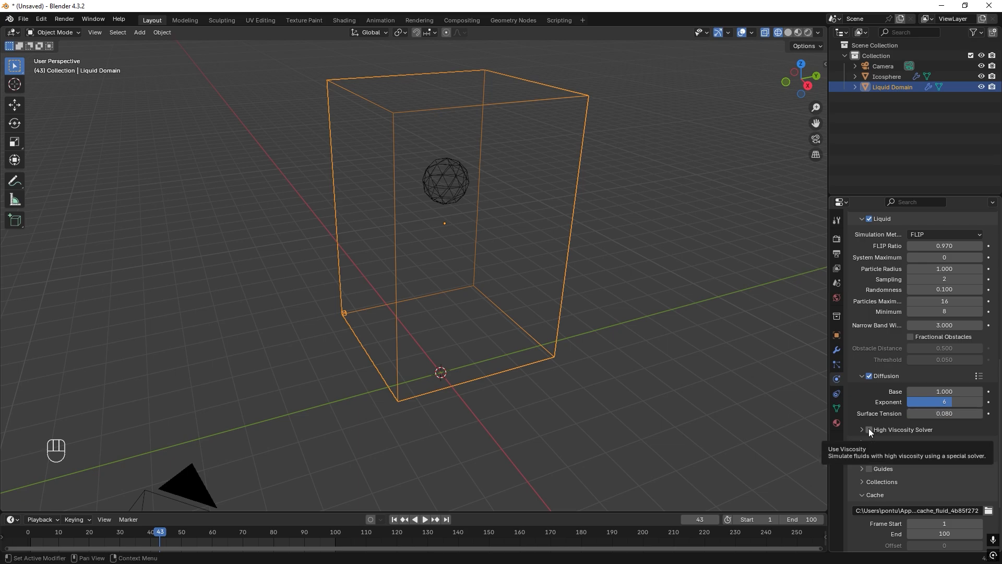
click(869, 429)
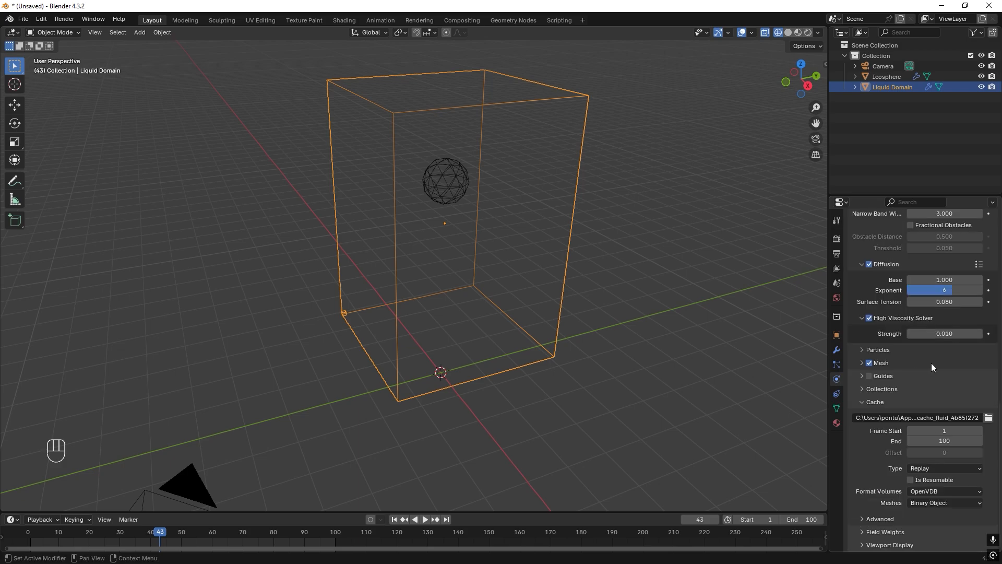
mouse_move(948, 403)
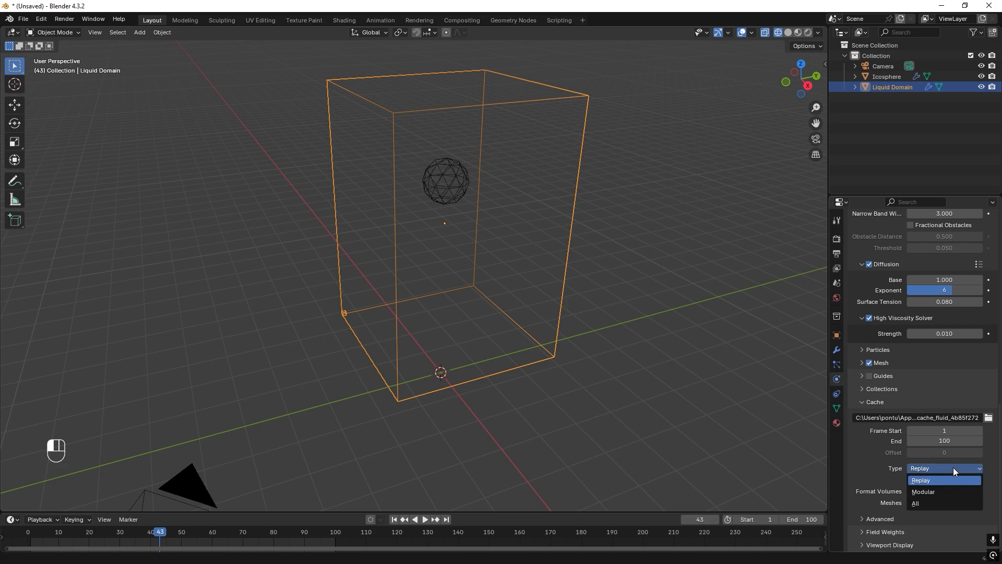
Set the domain cache type to All and make it resumable.
click(915, 503)
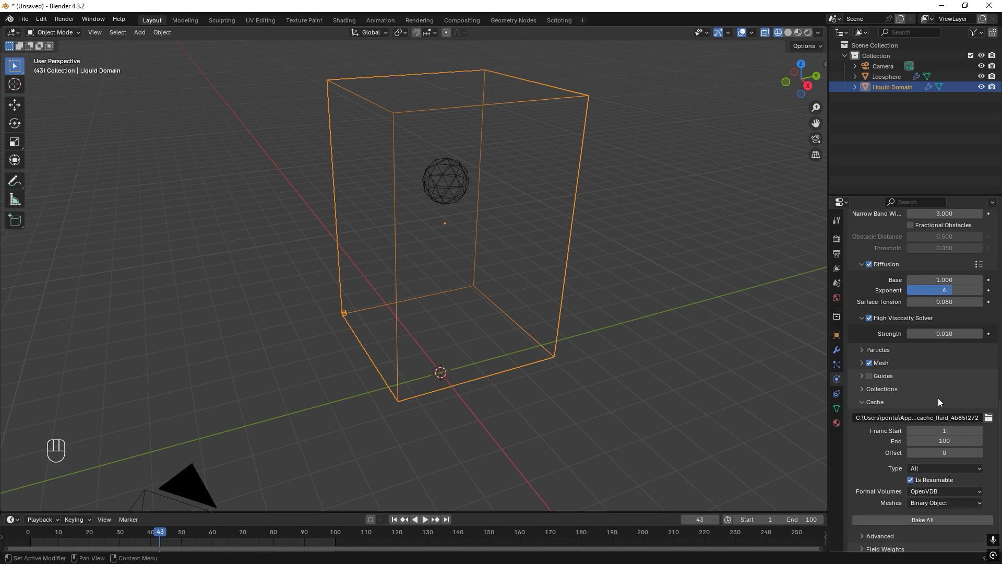
scroll(down, 3)
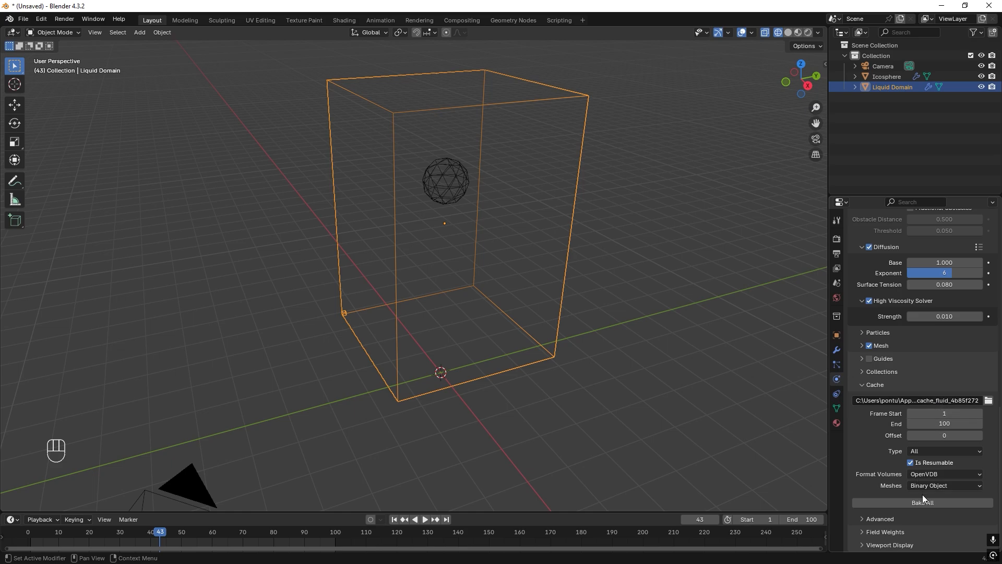
Bake All, cancel partway and preview the viscous pour at an earlier frame.
click(922, 502)
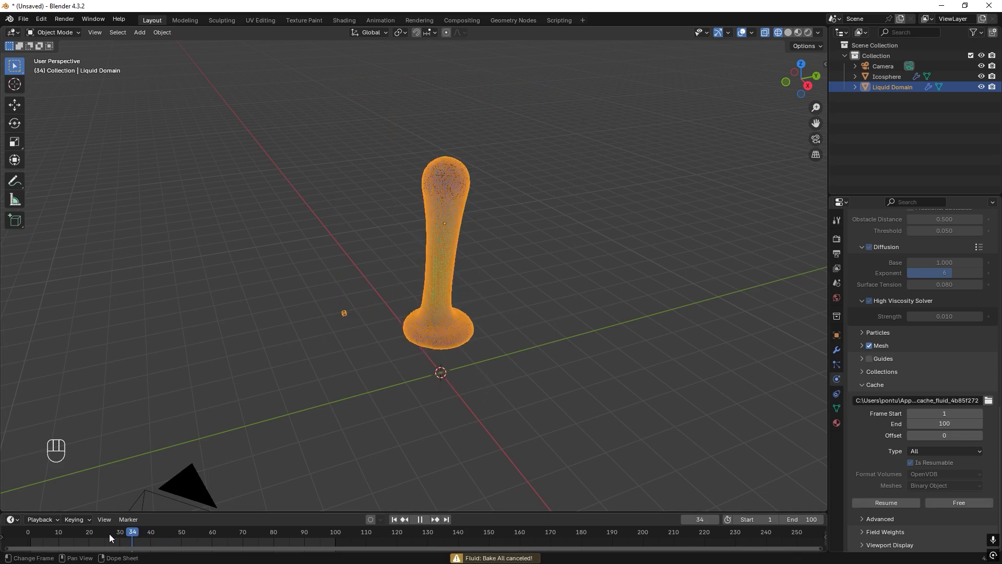
click(60, 531)
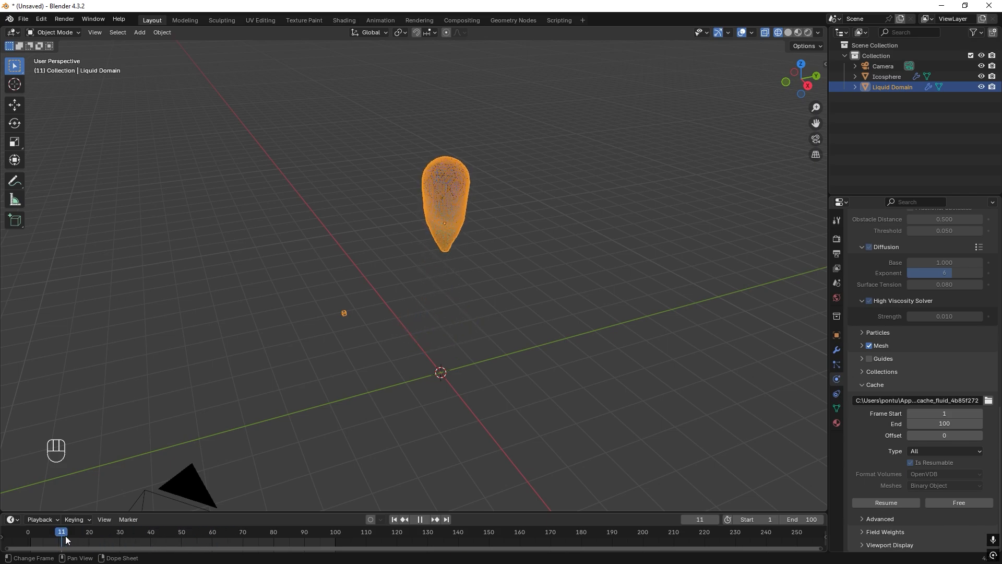
Back at frame 1, switch the icosphere's Flow Behavior from Inflow to Geometry.
click(394, 518)
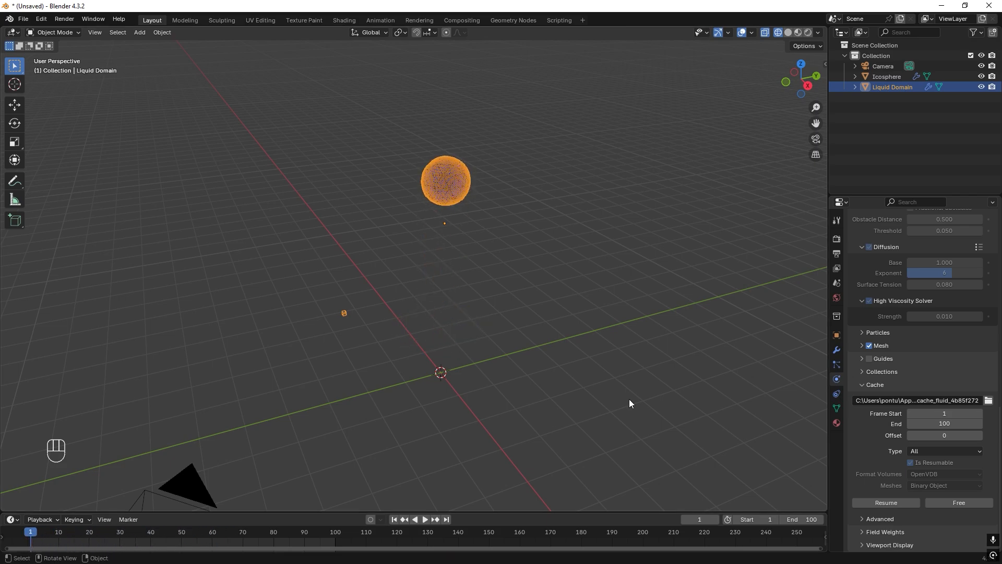
click(887, 76)
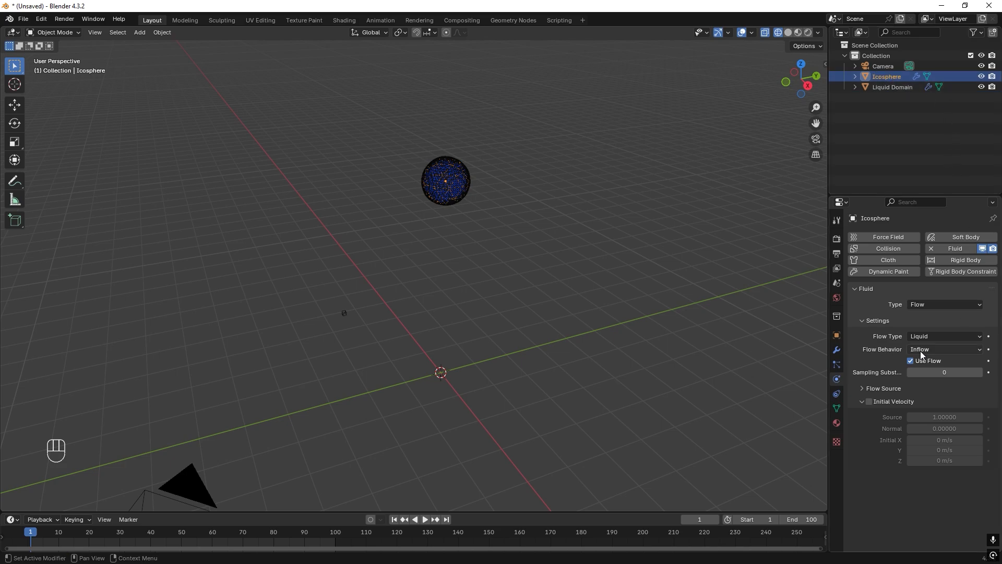
mouse_move(944, 349)
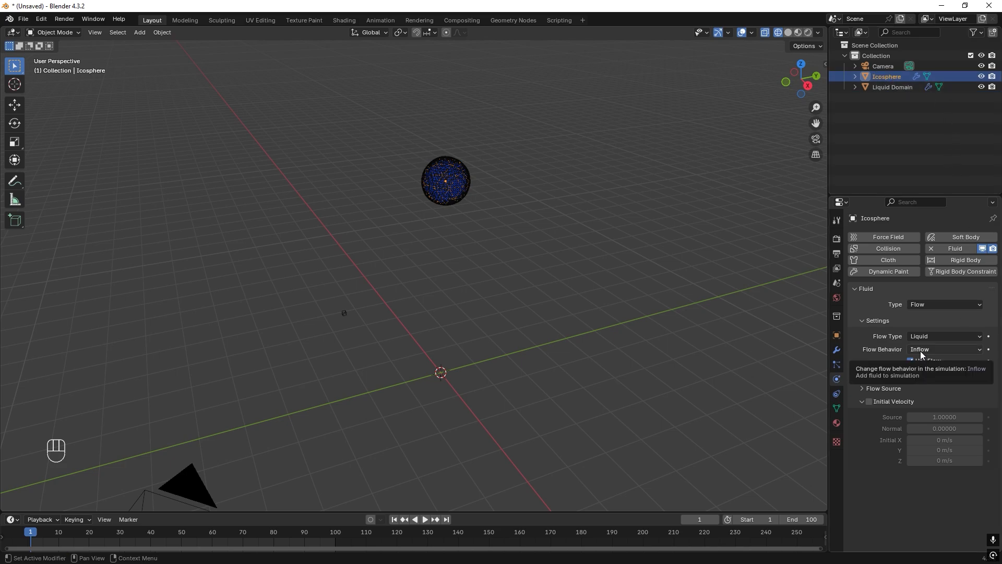
click(425, 519)
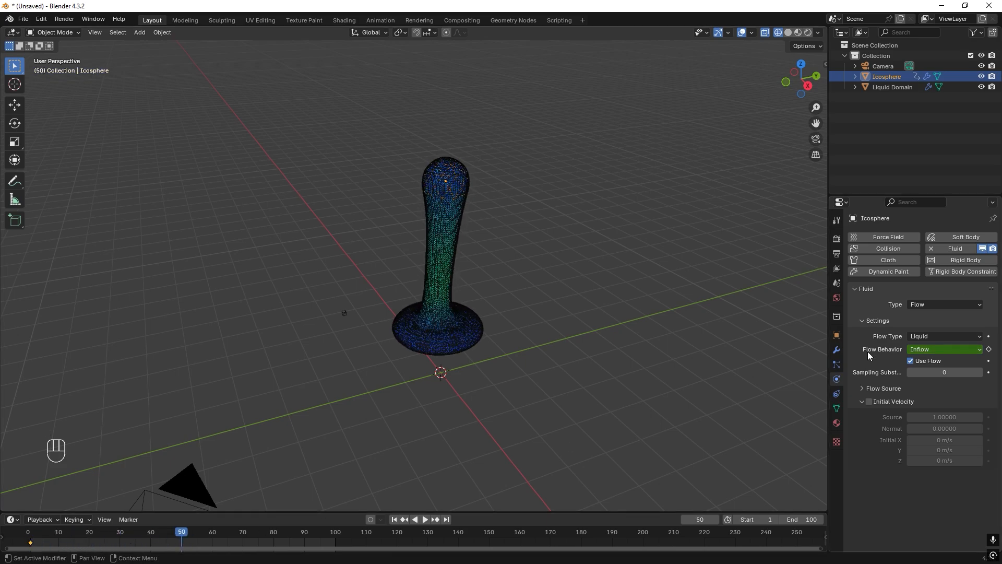
click(944, 349)
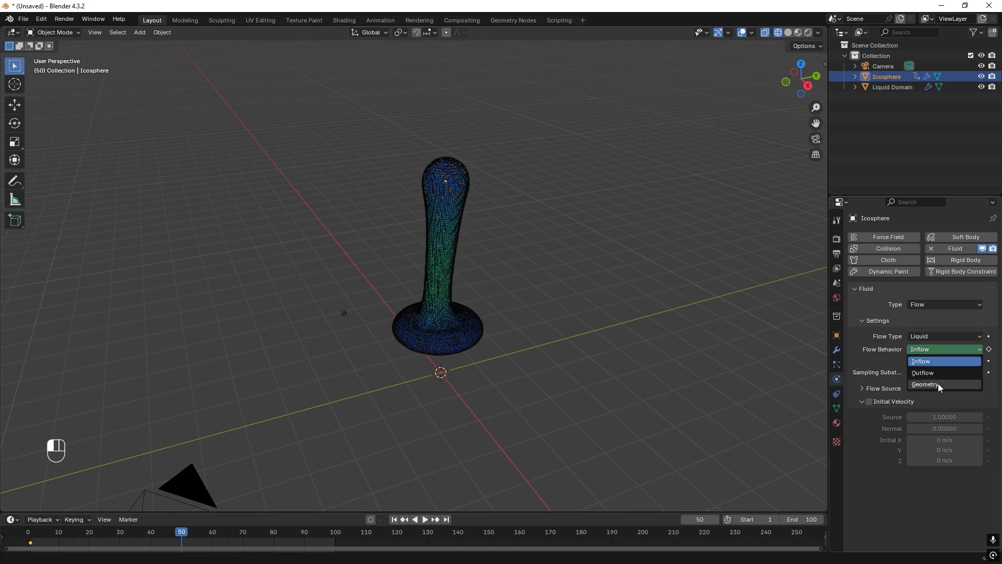
click(924, 384)
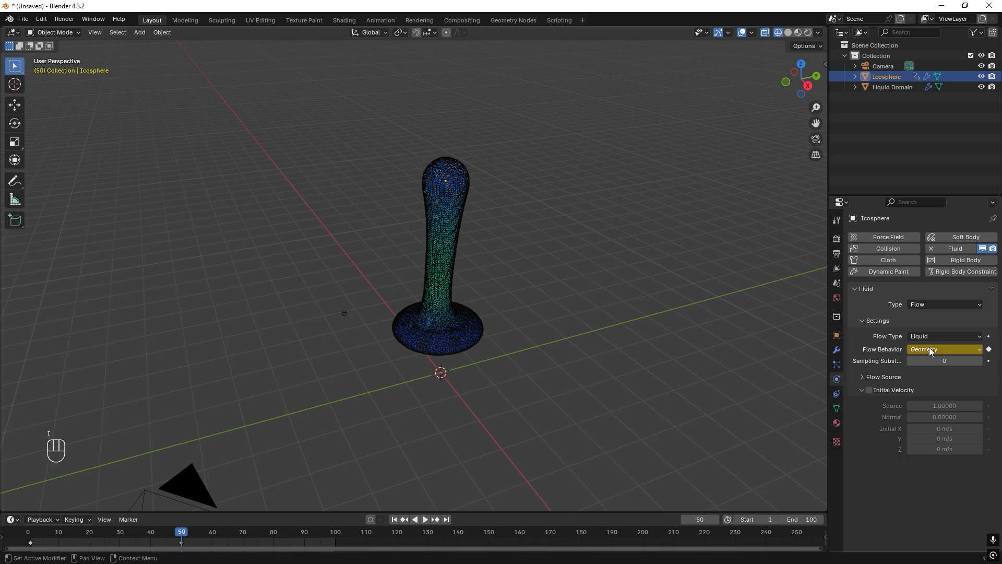
mouse_move(180, 529)
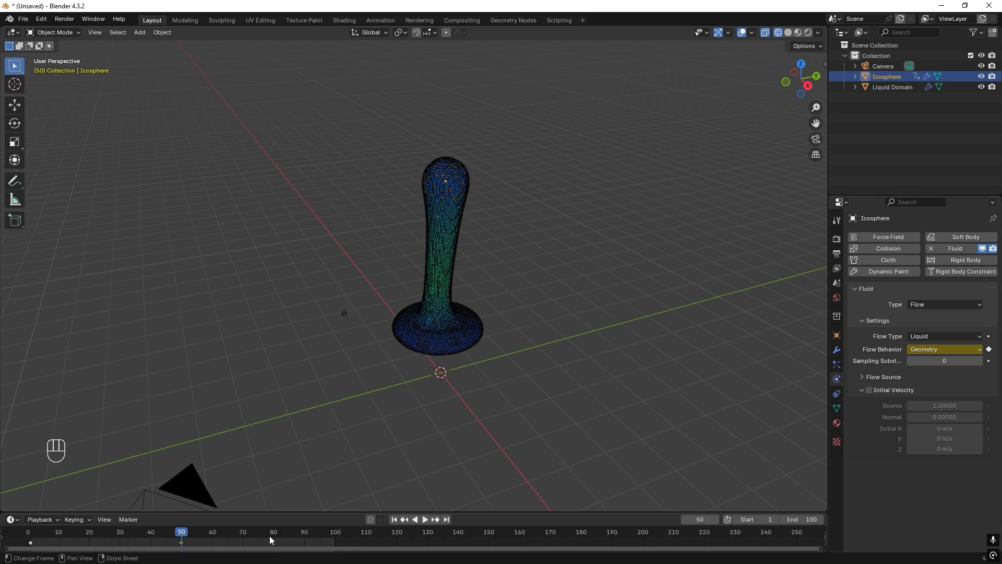
mouse_move(510, 332)
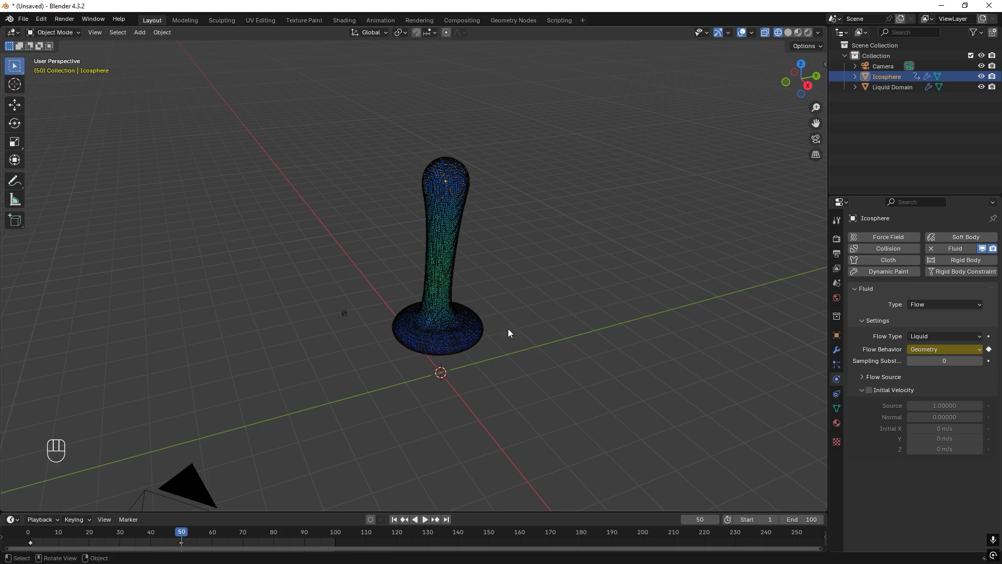
mouse_move(357, 328)
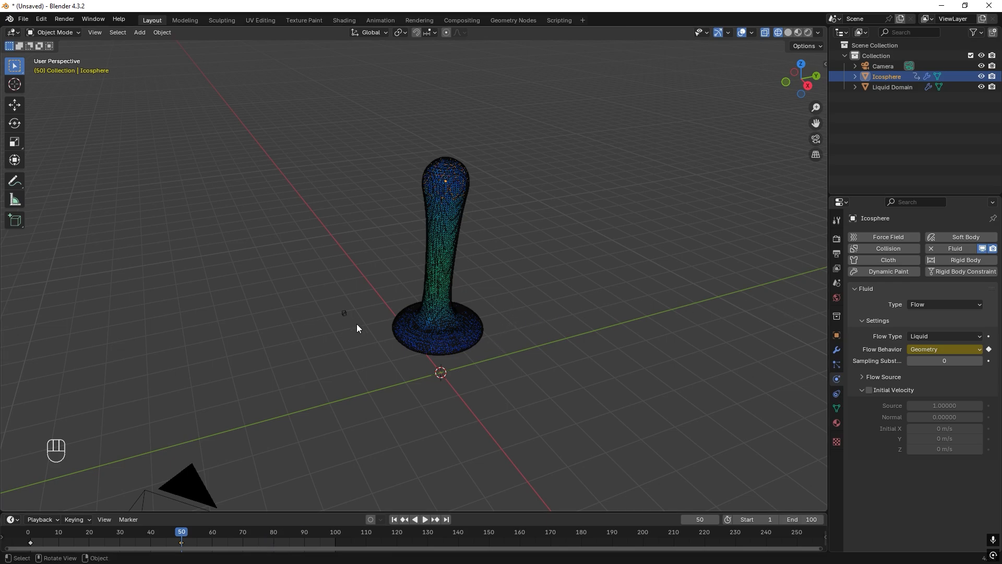
Resume the domain bake to completion and scrub the settled puddle around frame 50-72.
click(891, 86)
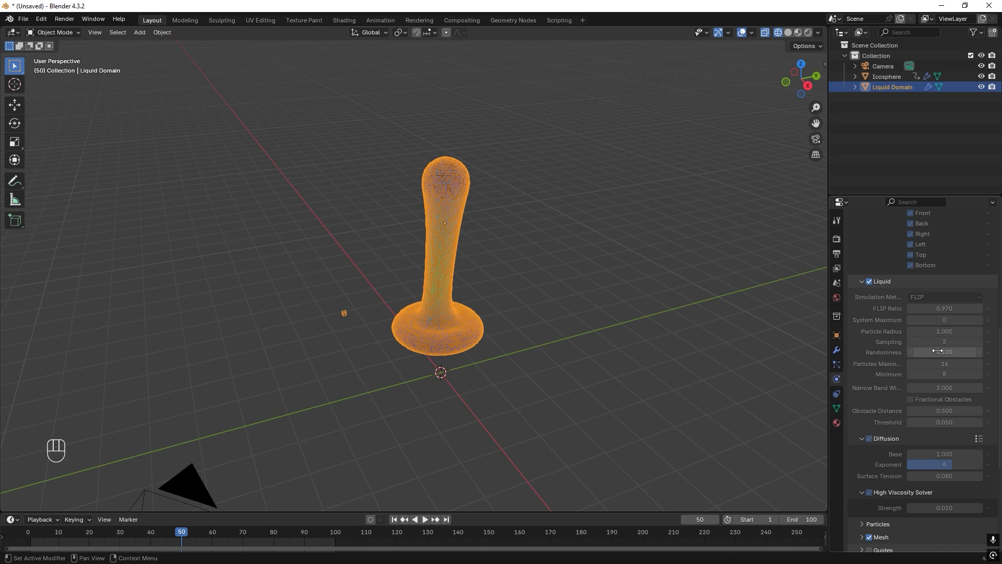
scroll(down, 3)
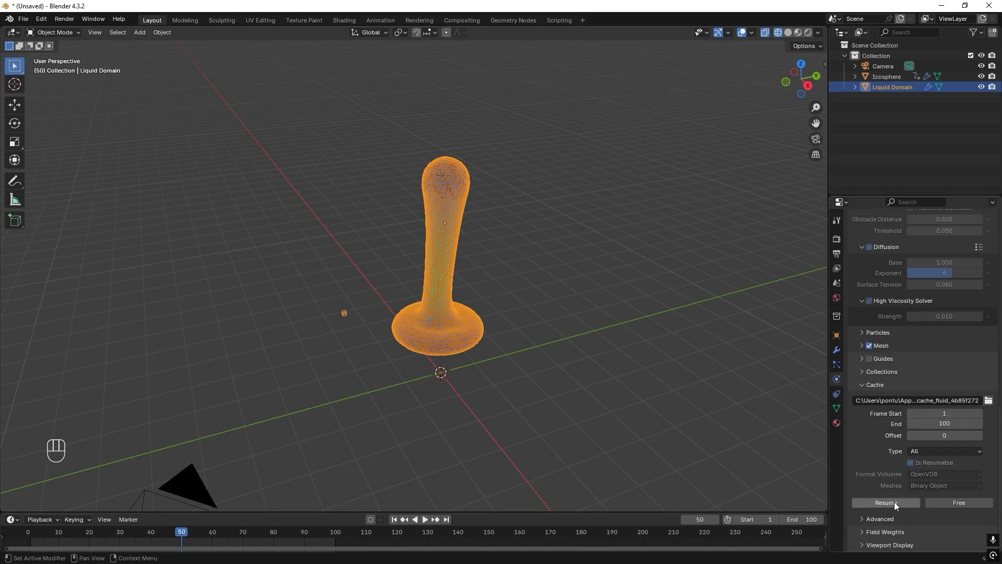
mouse_move(885, 502)
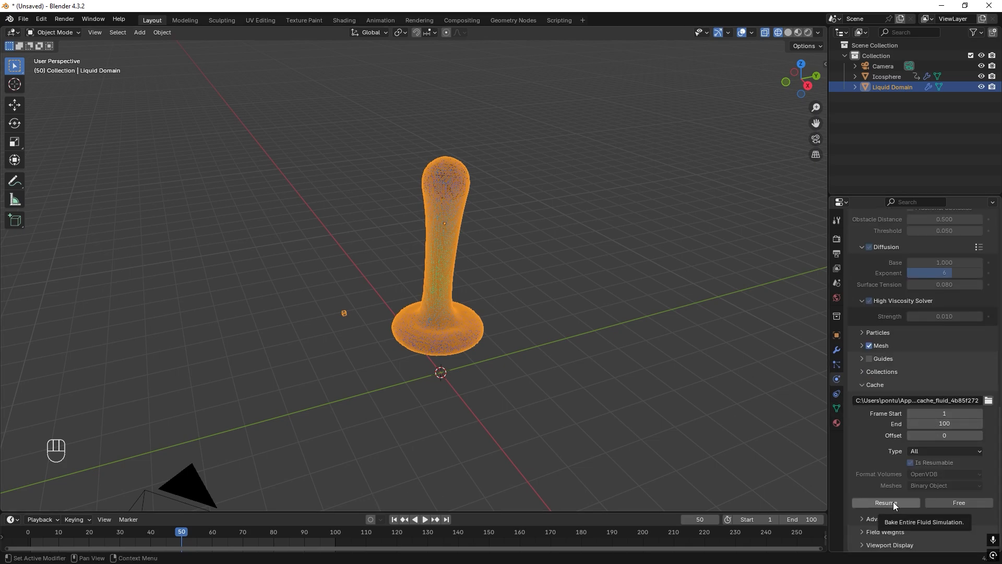
click(884, 503)
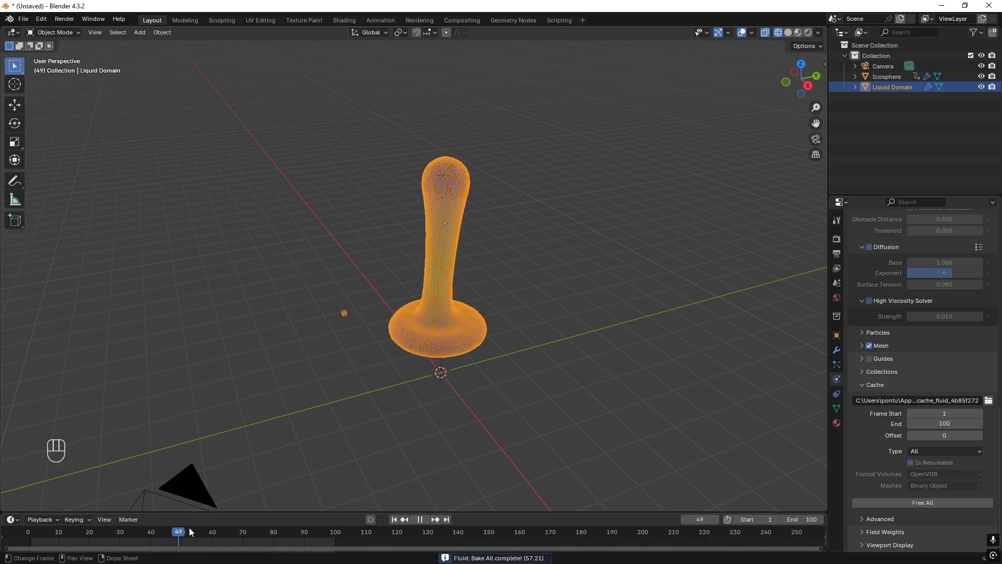
click(247, 531)
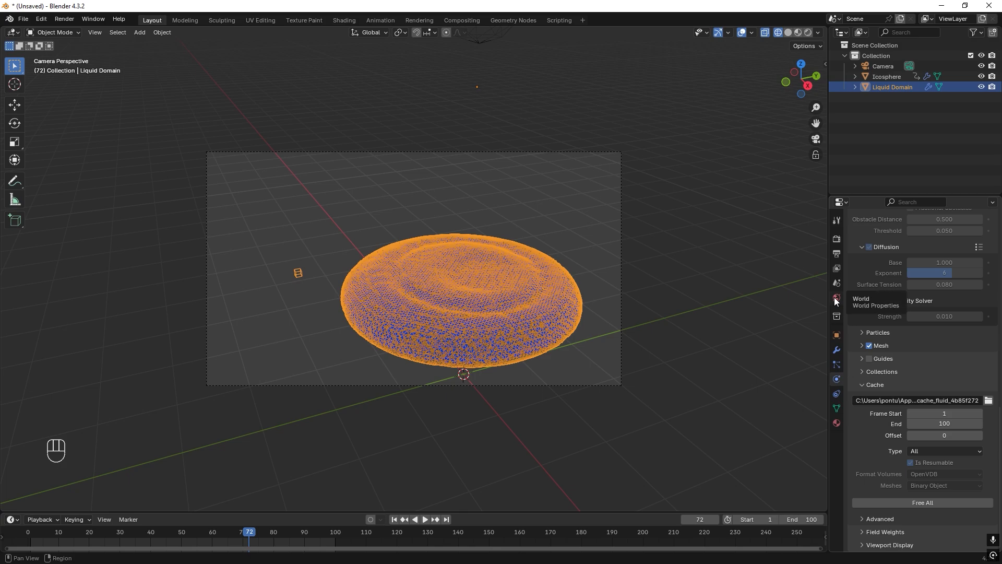
Light the world with hangar_interior_2k.exr as an environment texture and show rendered shading.
click(837, 297)
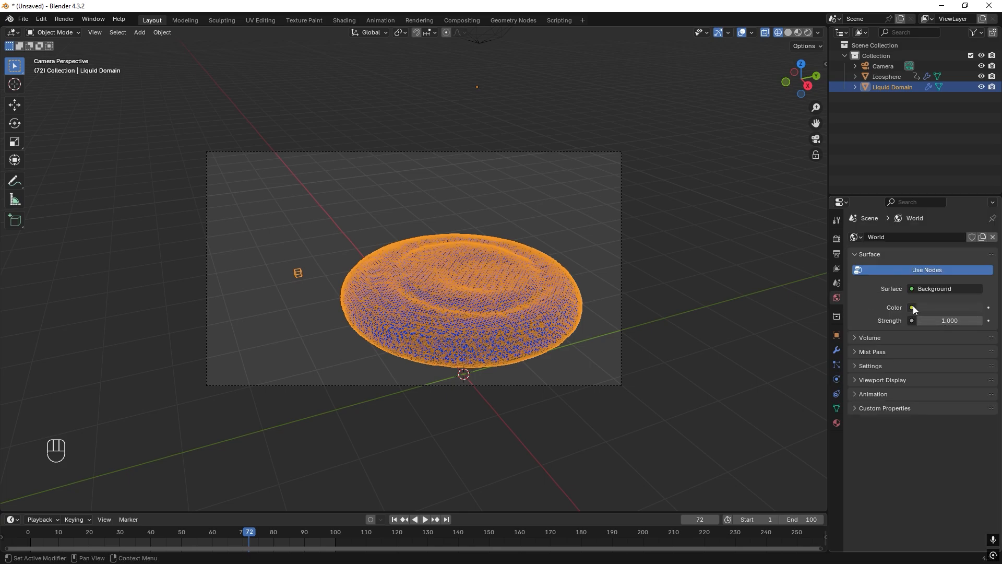
click(912, 307)
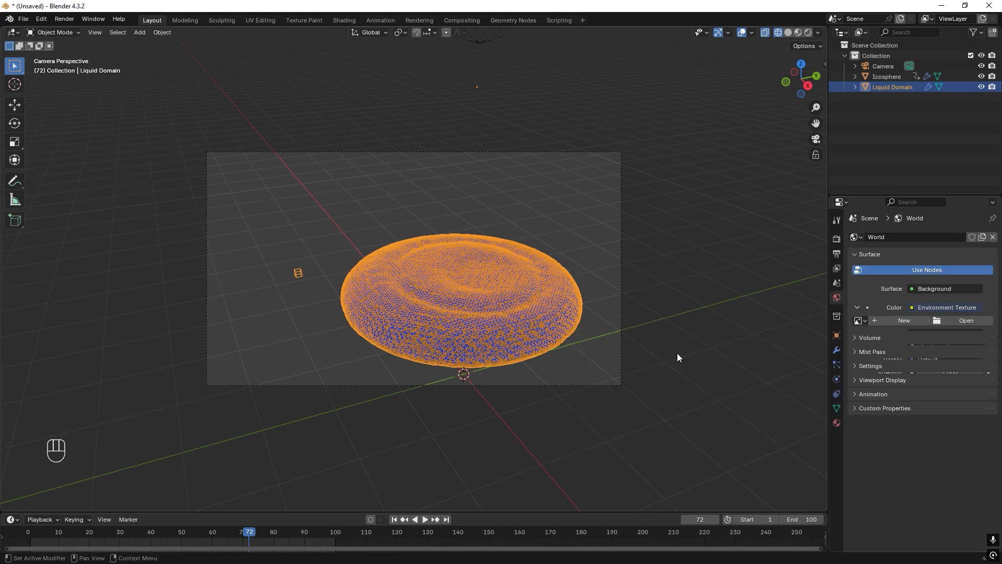
click(865, 320)
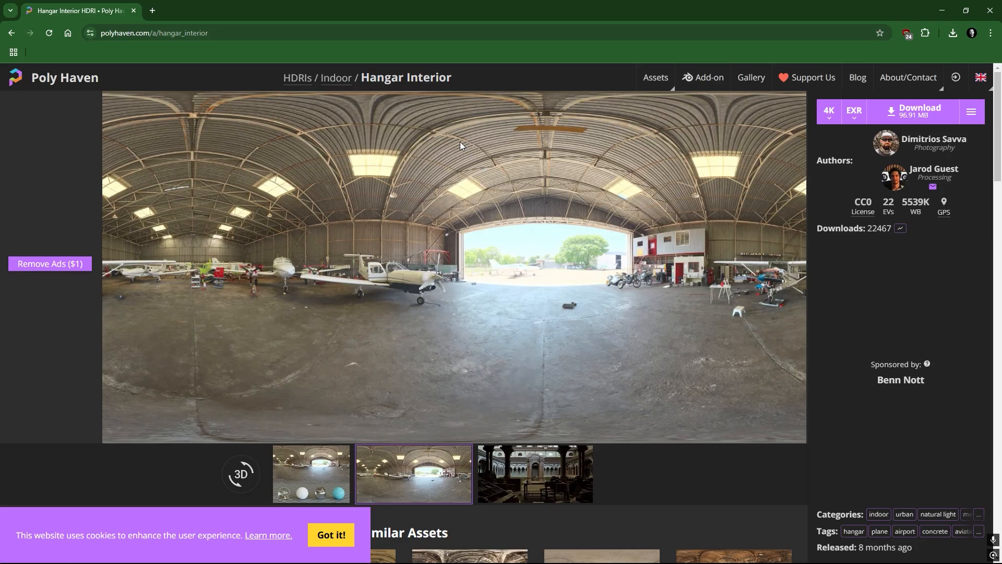
mouse_move(620, 174)
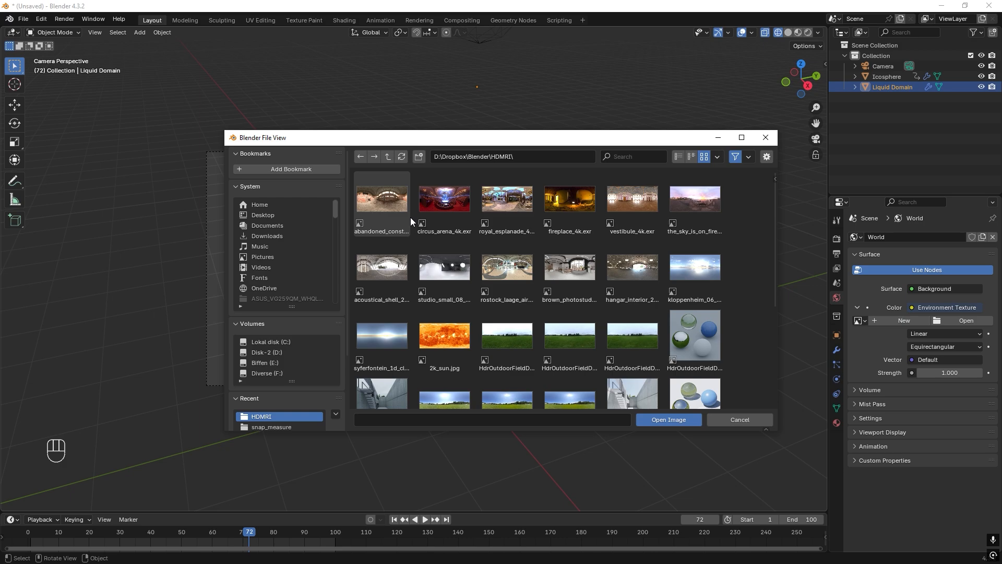
click(632, 268)
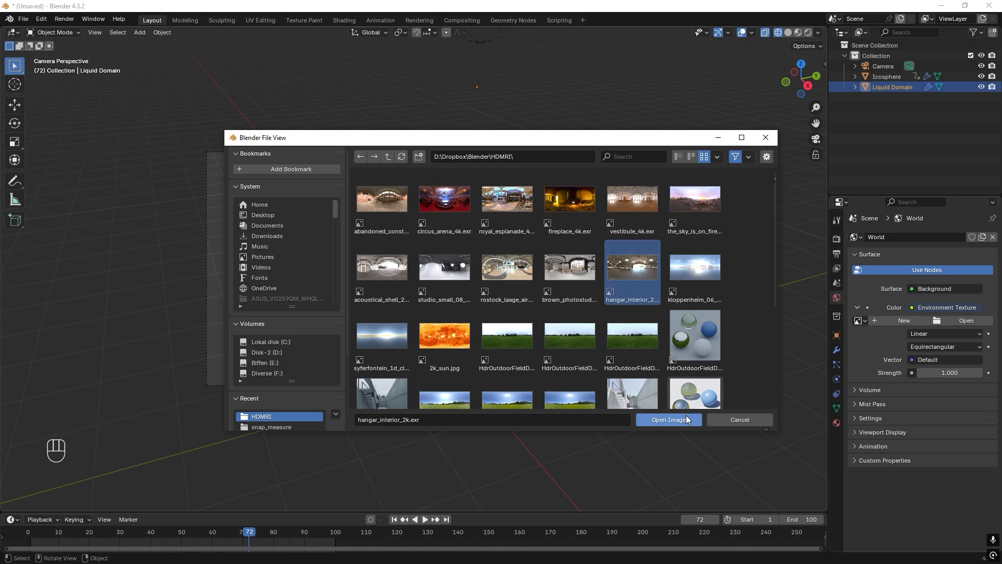
click(667, 419)
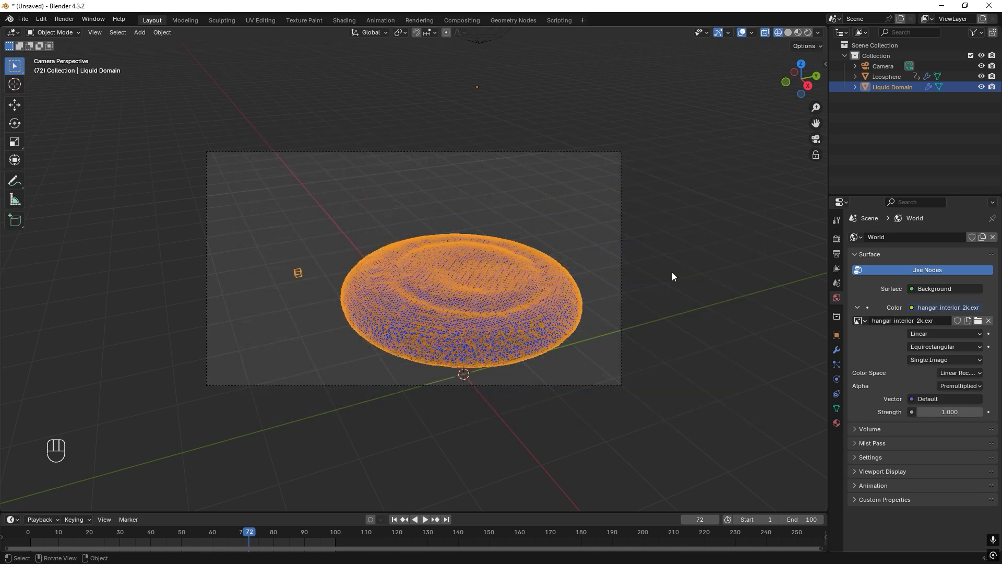
click(809, 33)
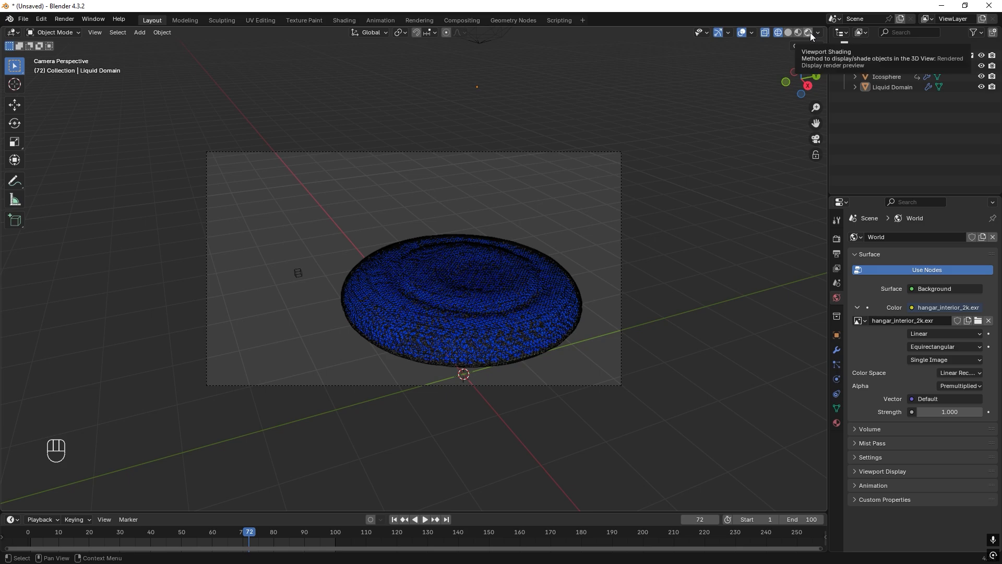
click(807, 32)
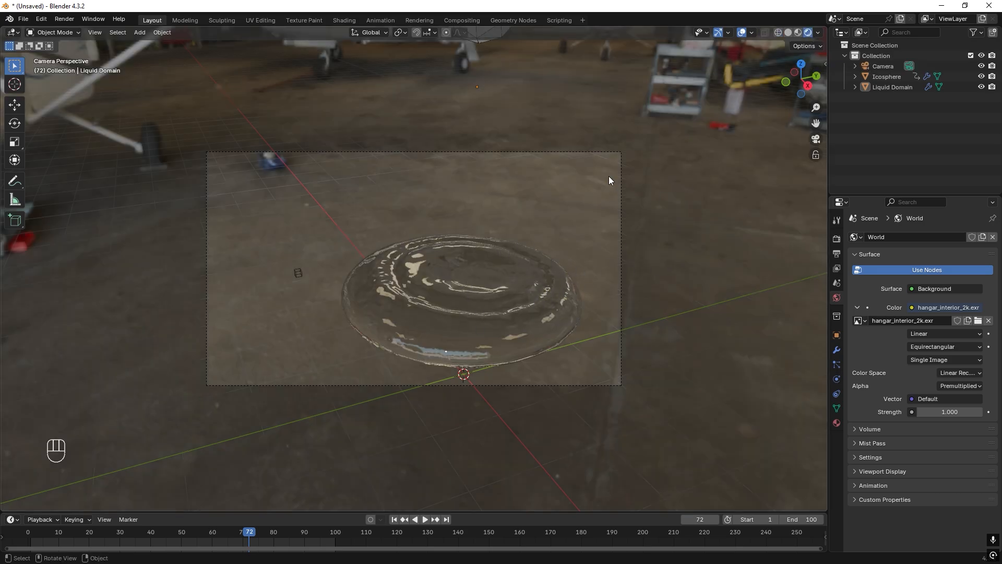
Enable Film > Transparent in the render settings.
click(835, 238)
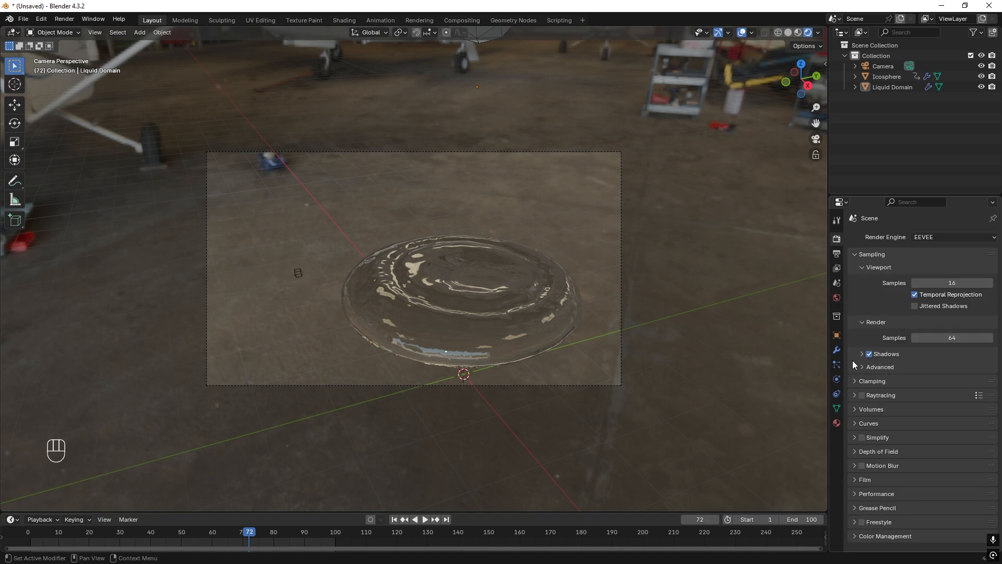
click(864, 479)
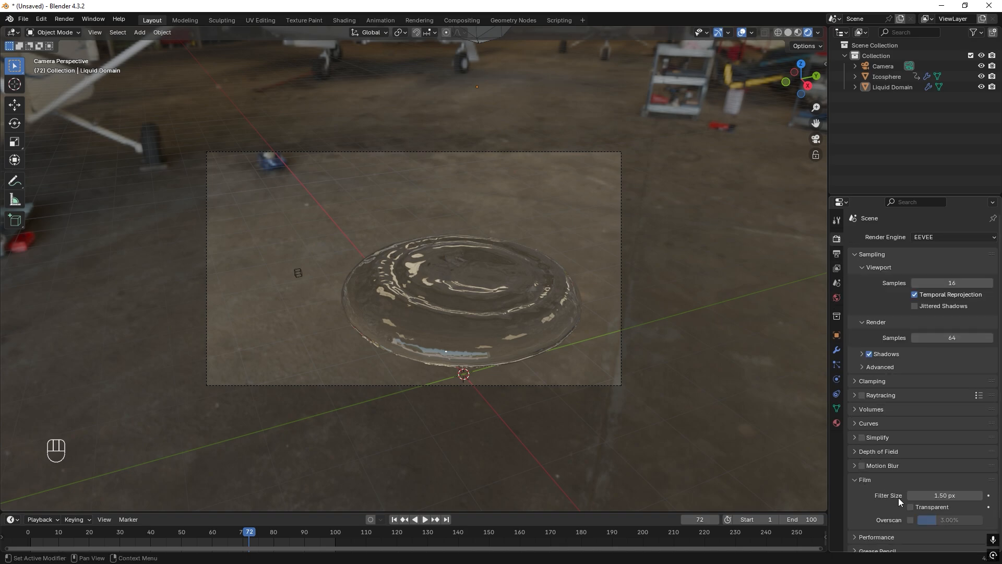
click(915, 507)
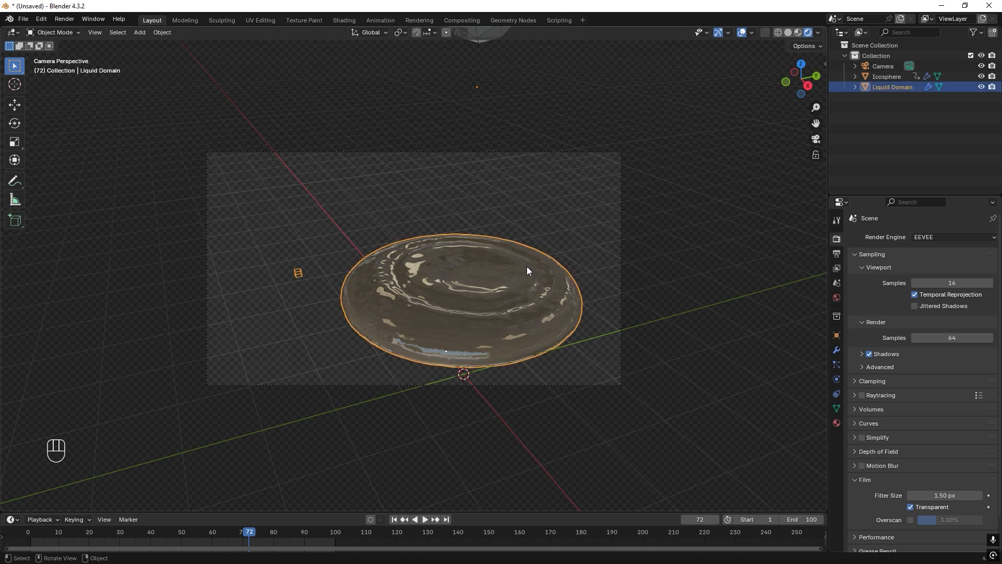
Remove the liquid domain's glass material, leaving a plain grey disc.
click(836, 422)
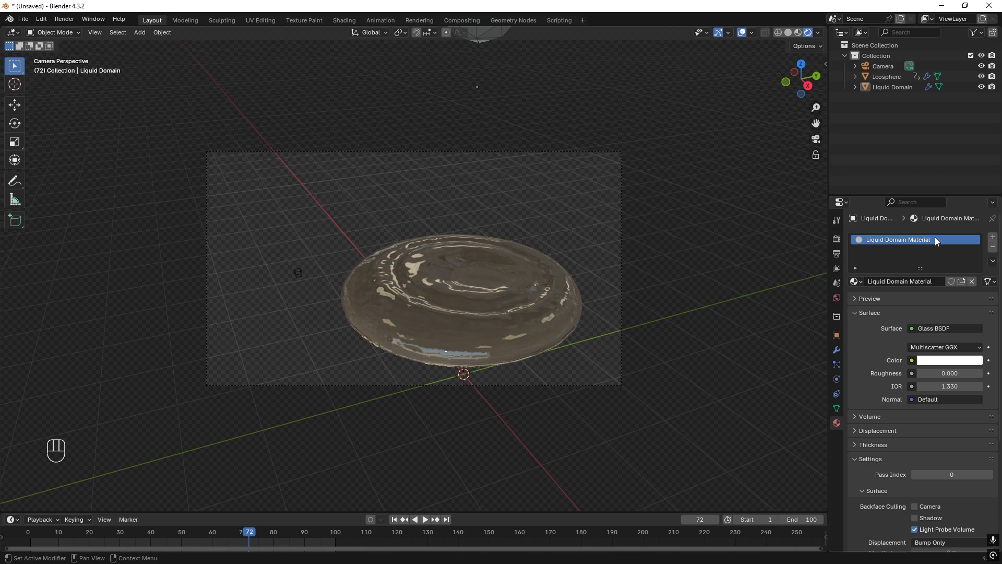
click(970, 281)
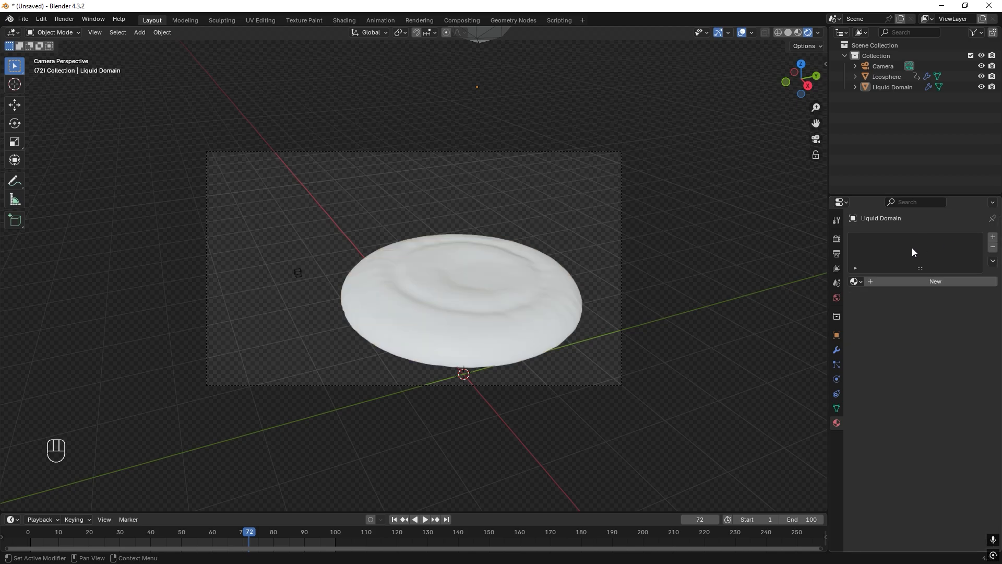
click(934, 281)
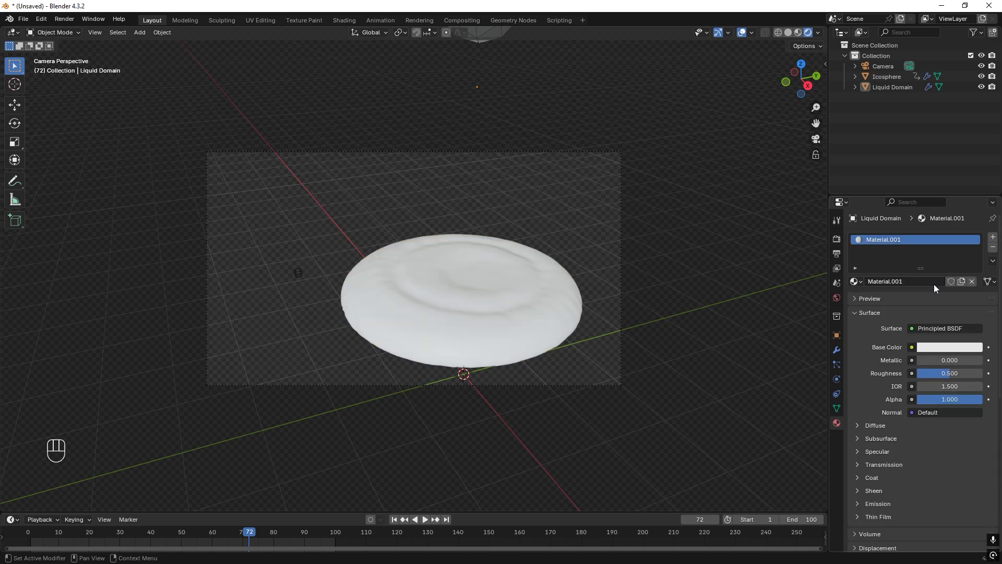
click(971, 281)
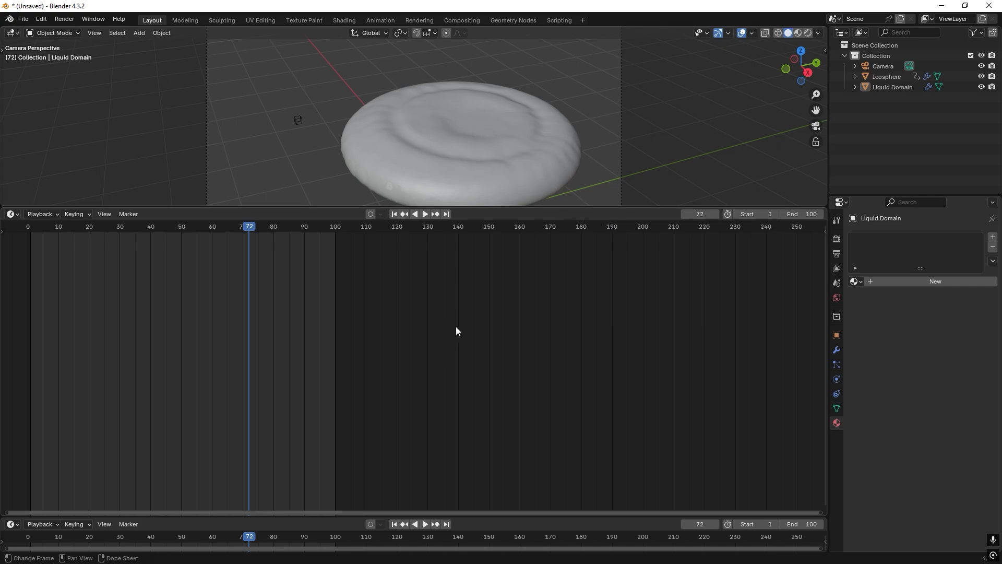
mouse_move(415, 506)
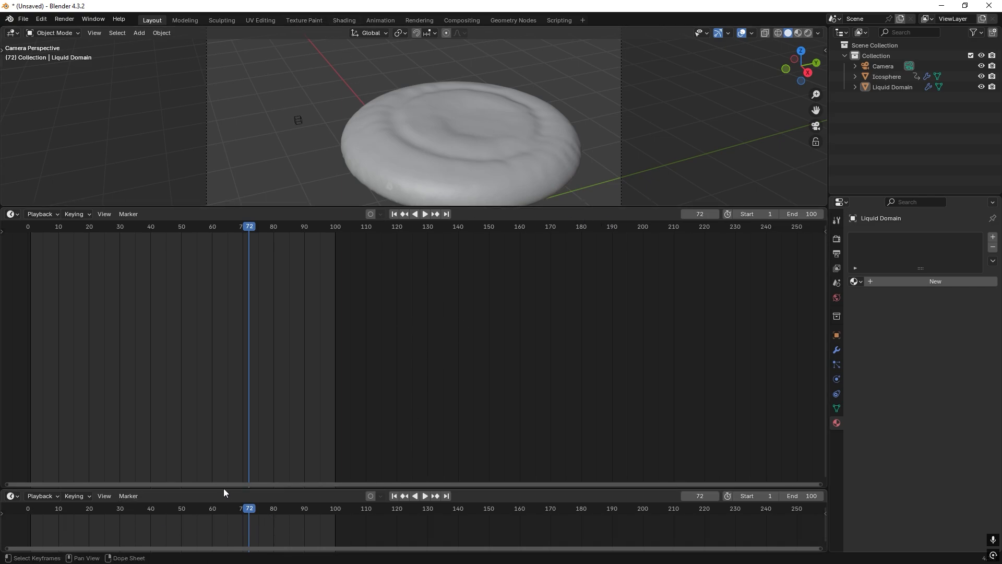
Switch the area to the Shader Editor and add a material named CONCRETE.
click(11, 213)
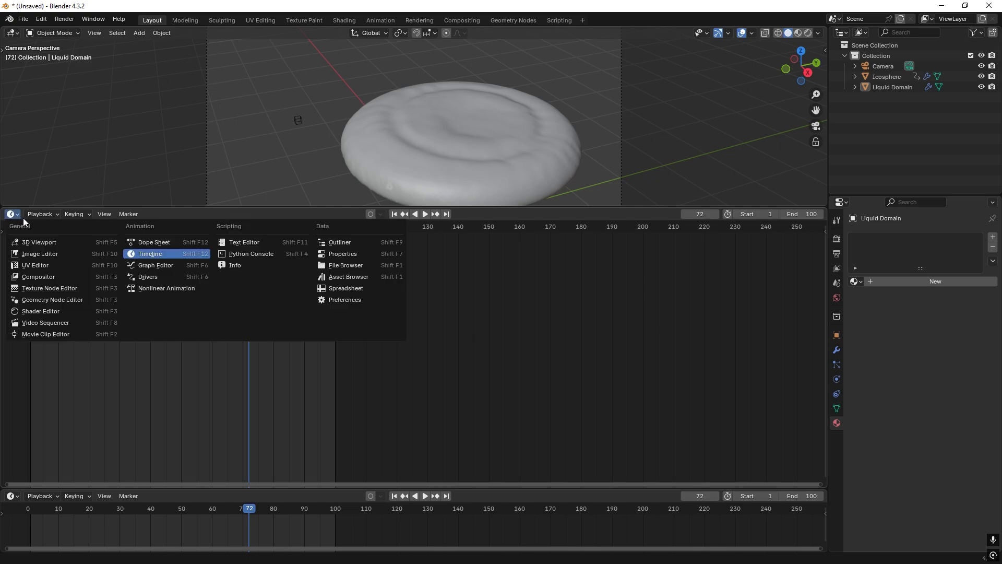
mouse_move(49, 288)
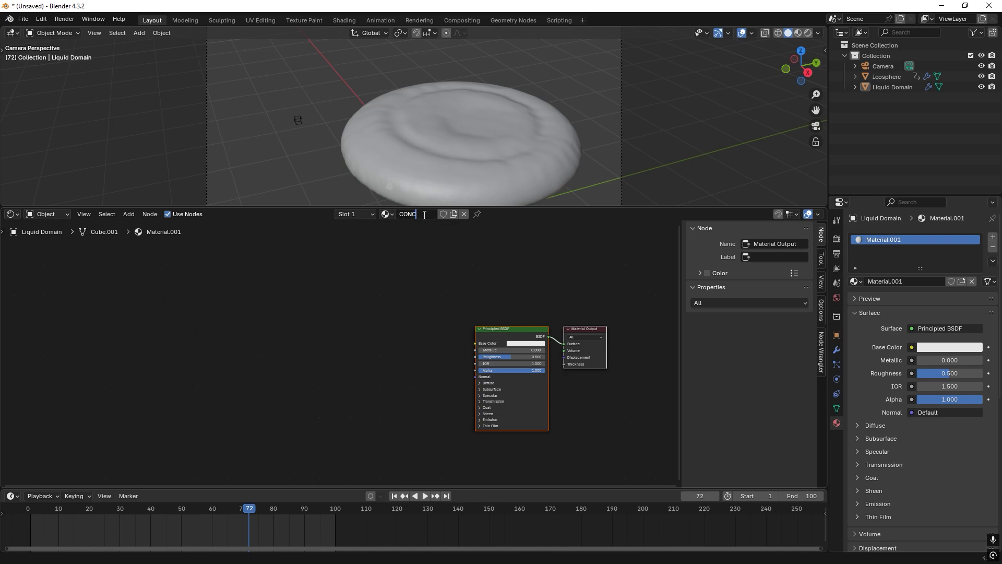
text(CONCRETE)
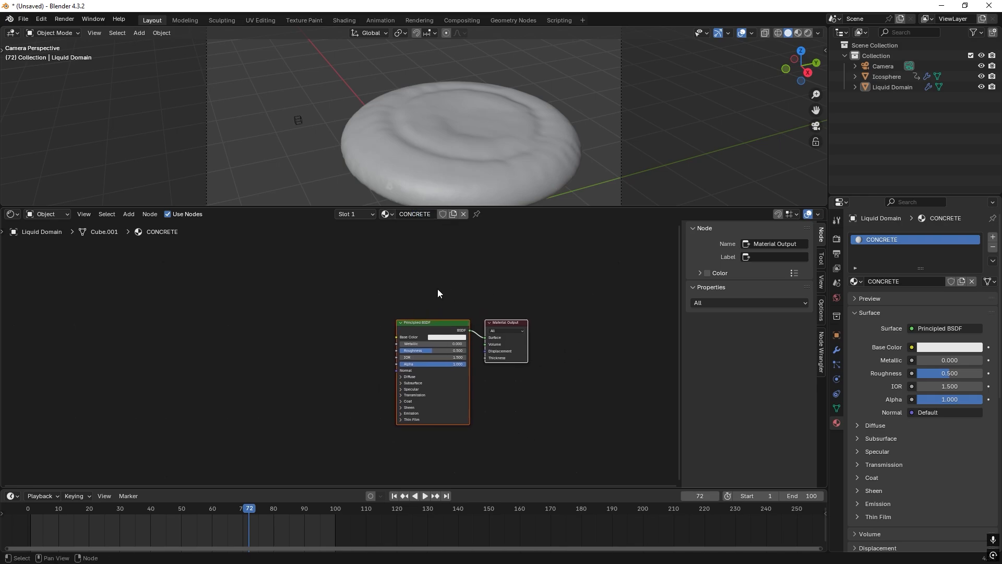
mouse_move(470, 276)
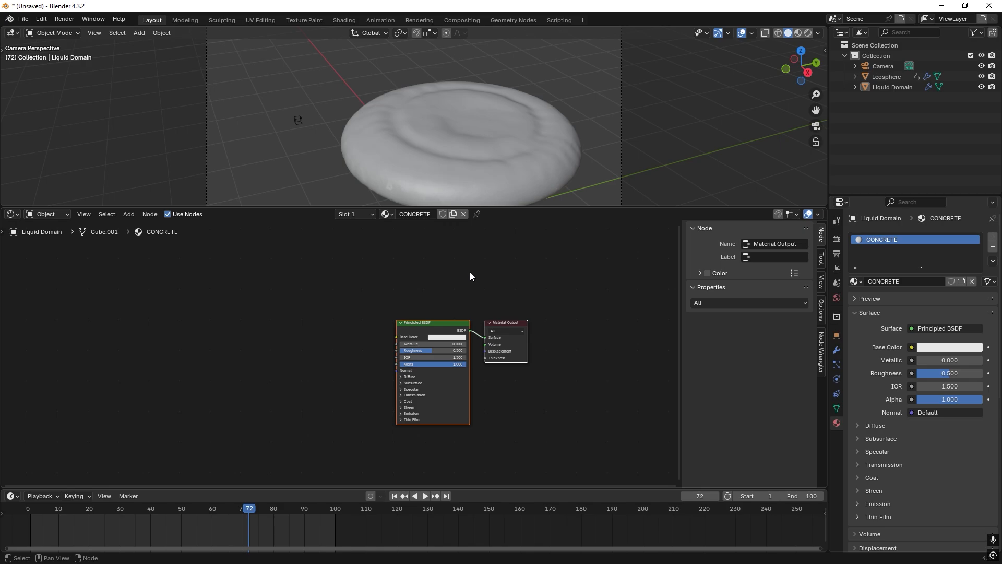
Enable the Node Wrangler add-on in Preferences, searching the add-ons for 'NO'.
click(41, 18)
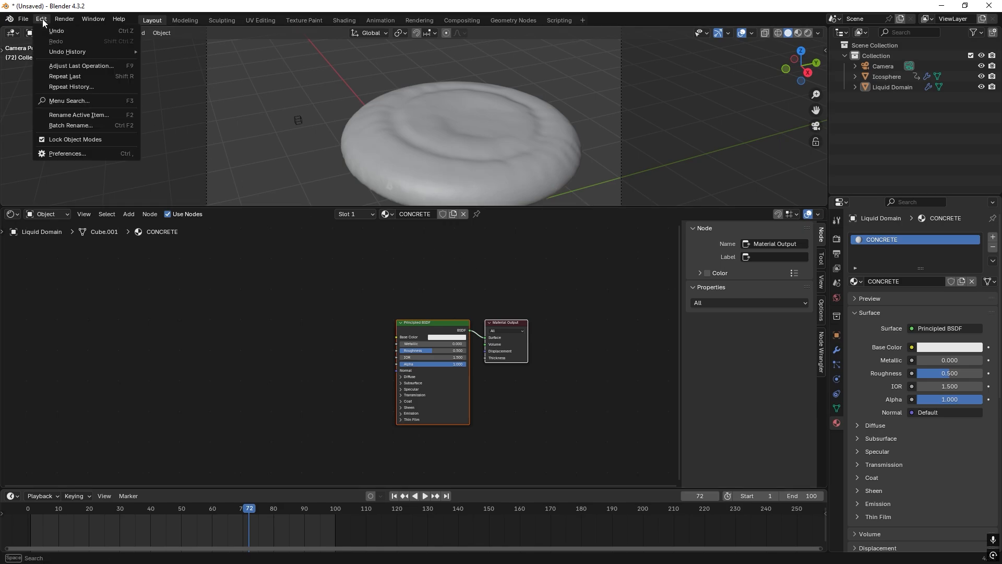
click(67, 153)
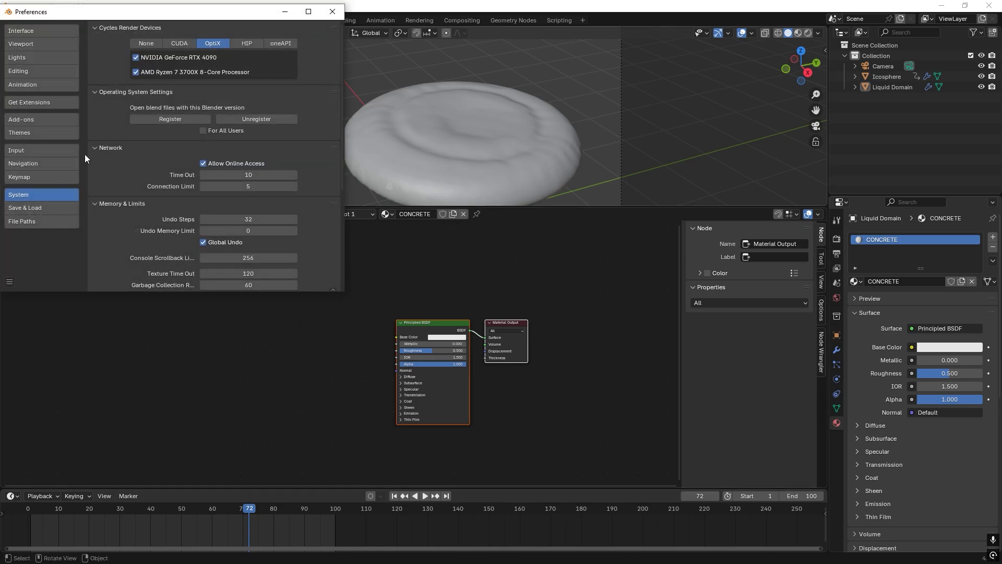
click(21, 119)
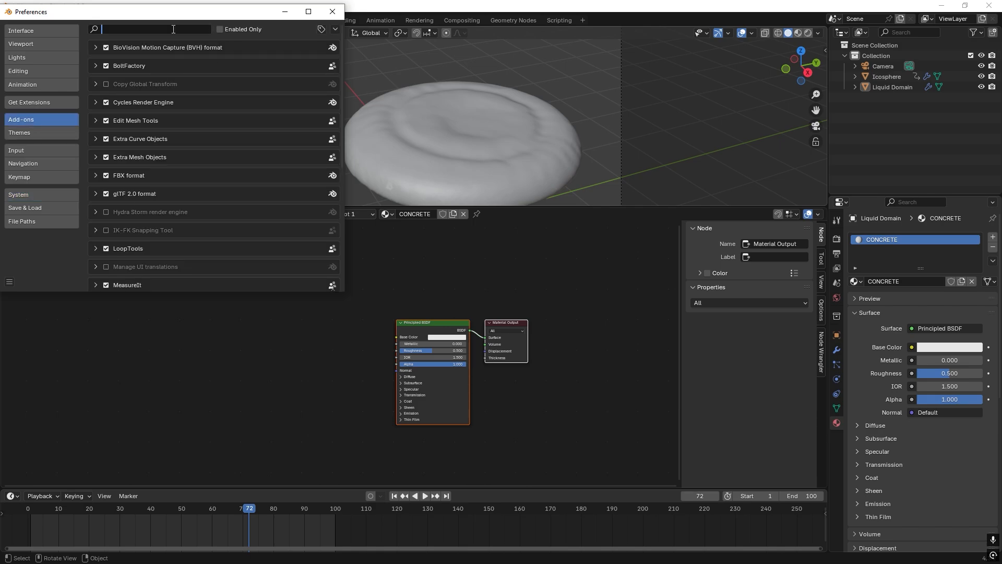
text(NO)
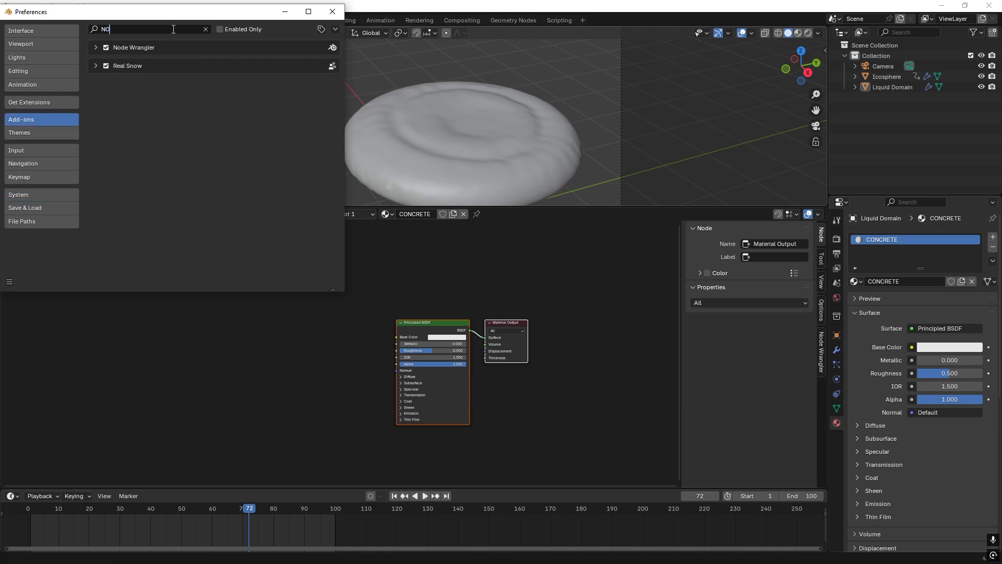
click(332, 12)
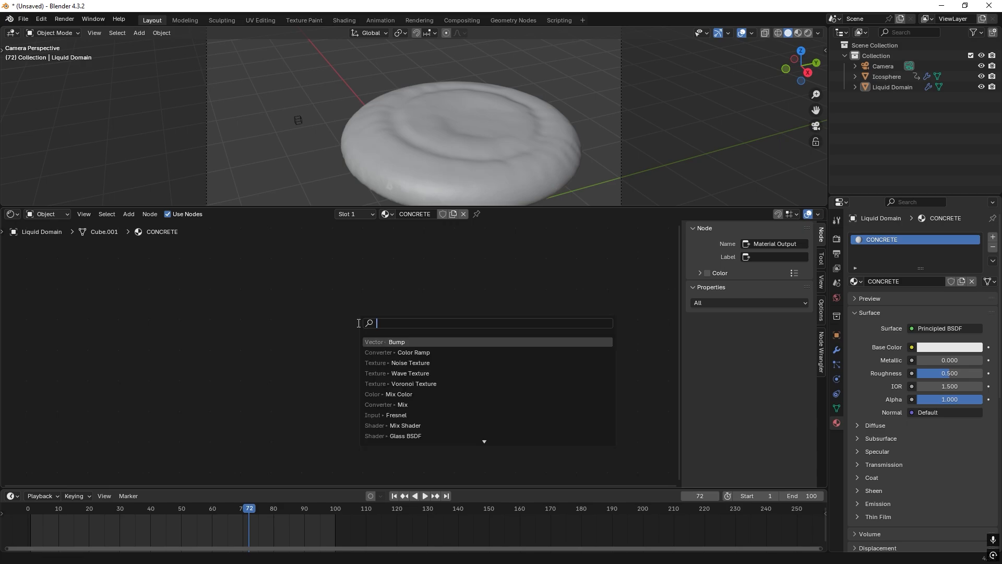
Add a Noise Texture with coordinate and mapping nodes feeding the CONCRETE base colour.
click(412, 363)
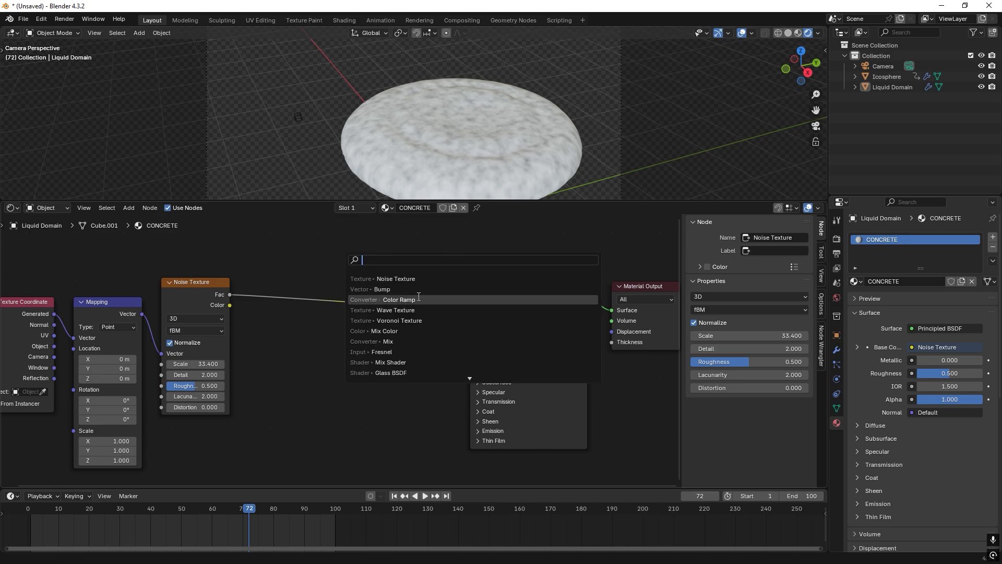
Insert a Color Ramp on the noise link with dark stop 6E665DFF and a light brown-grey stop.
click(398, 299)
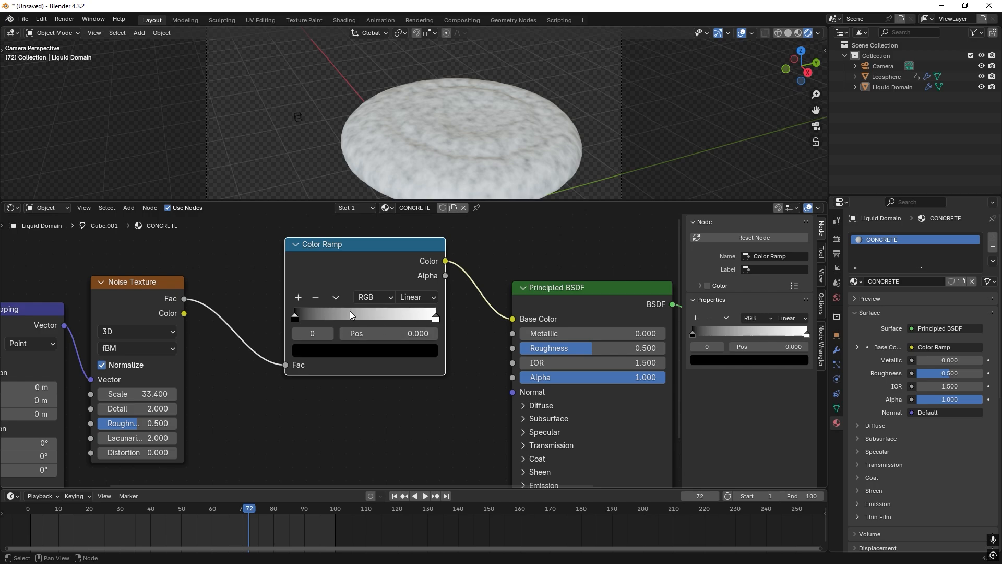
click(436, 313)
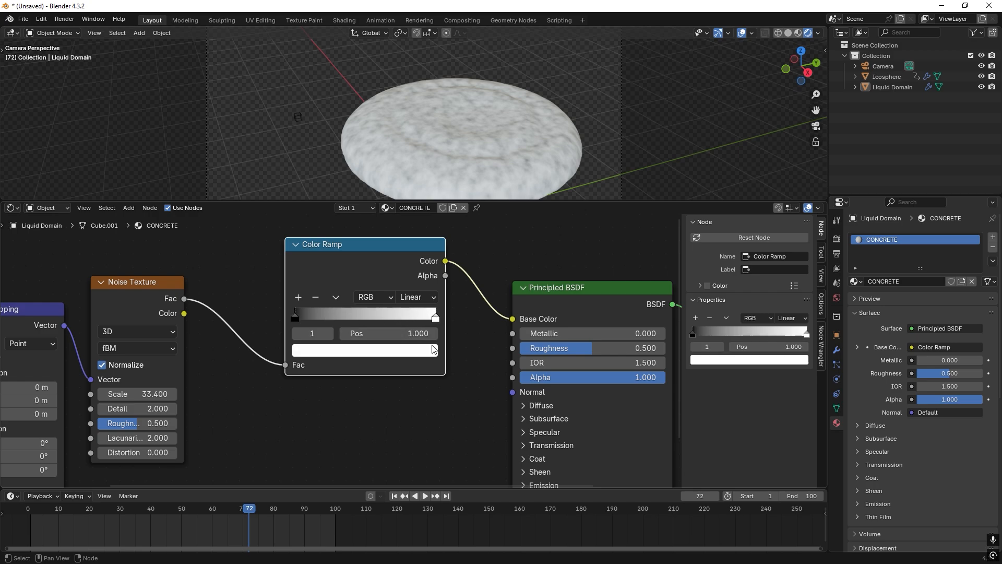
click(363, 349)
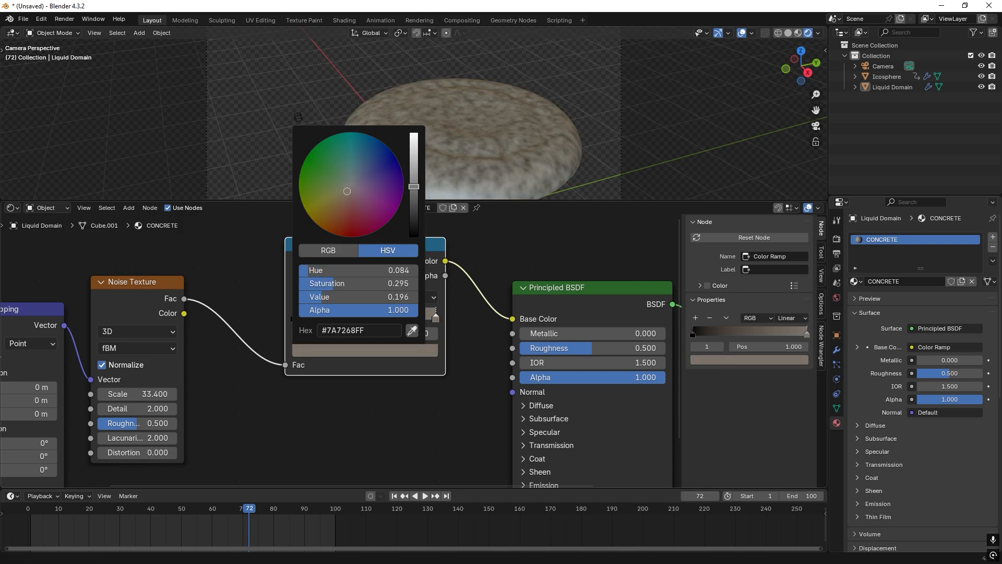
click(268, 322)
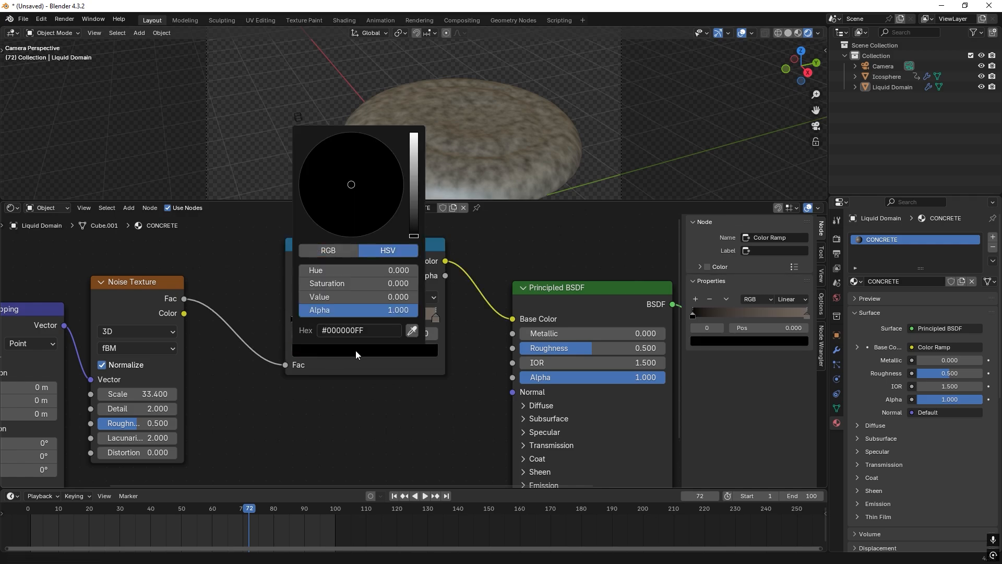
text(6E665DFF)
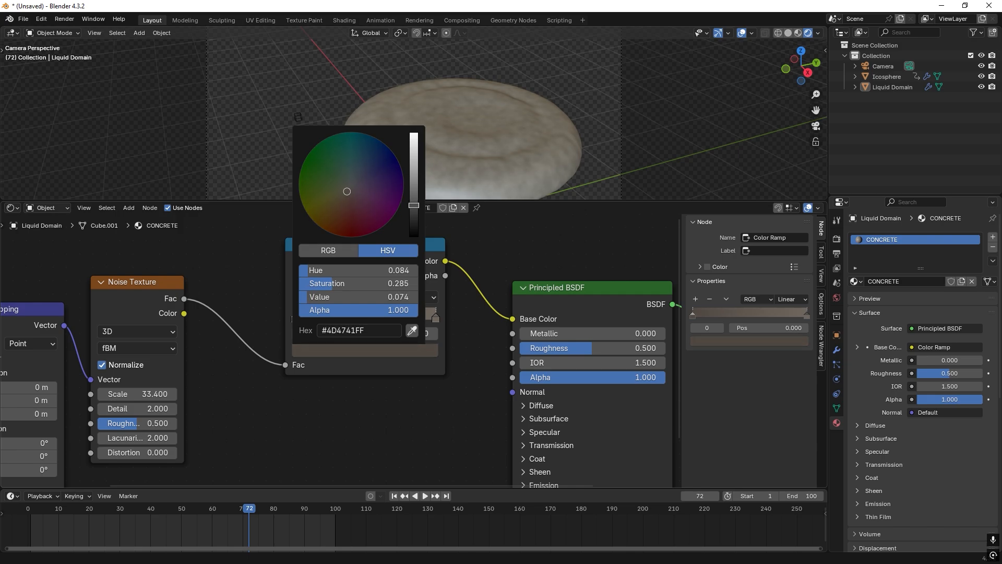
click(477, 305)
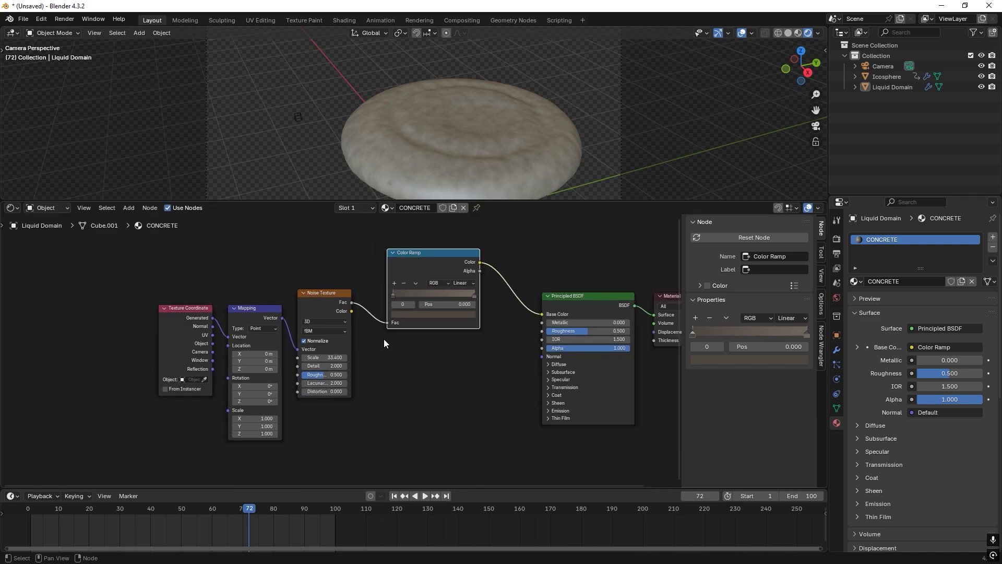
Duplicate the noise and colour ramp, recolour the copy, and mix both ramps into Base Color.
click(320, 292)
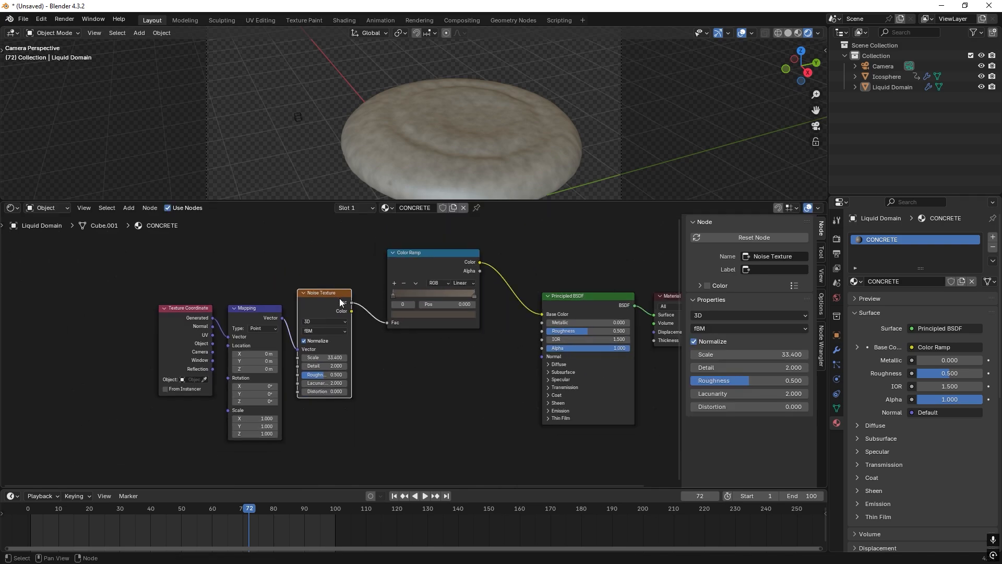
mouse_move(333, 299)
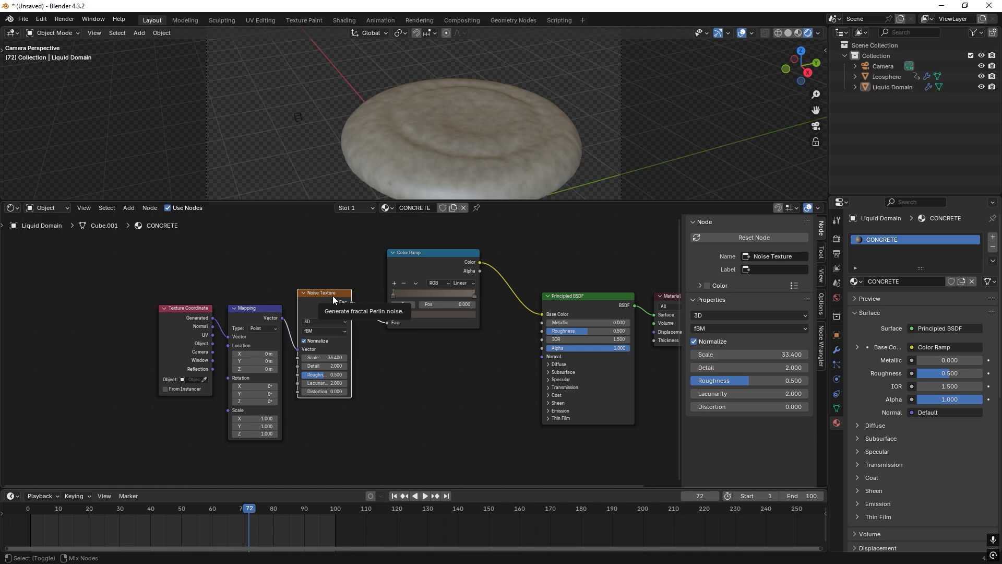
key(shift+d)
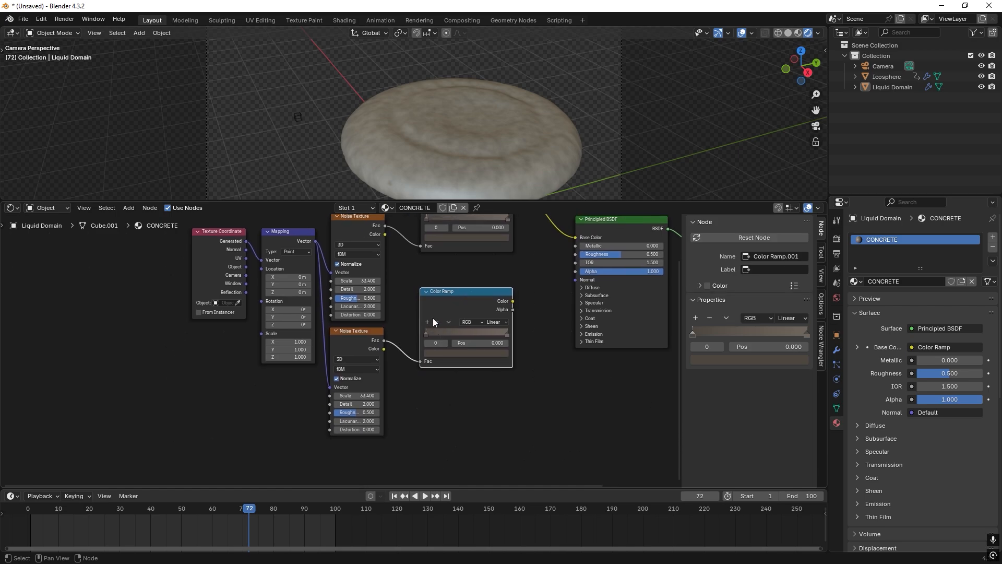
mouse_move(465, 295)
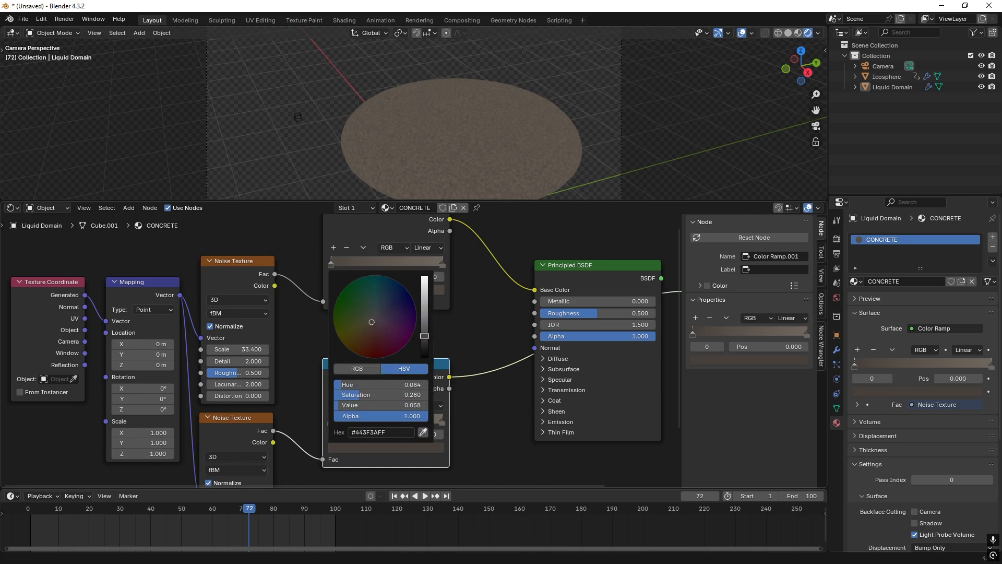
click(427, 268)
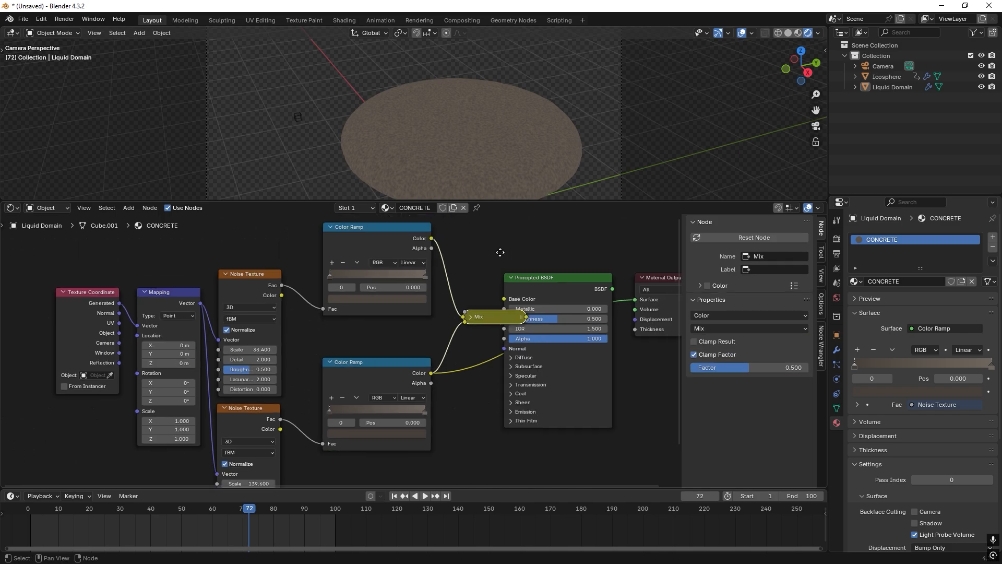
key(g)
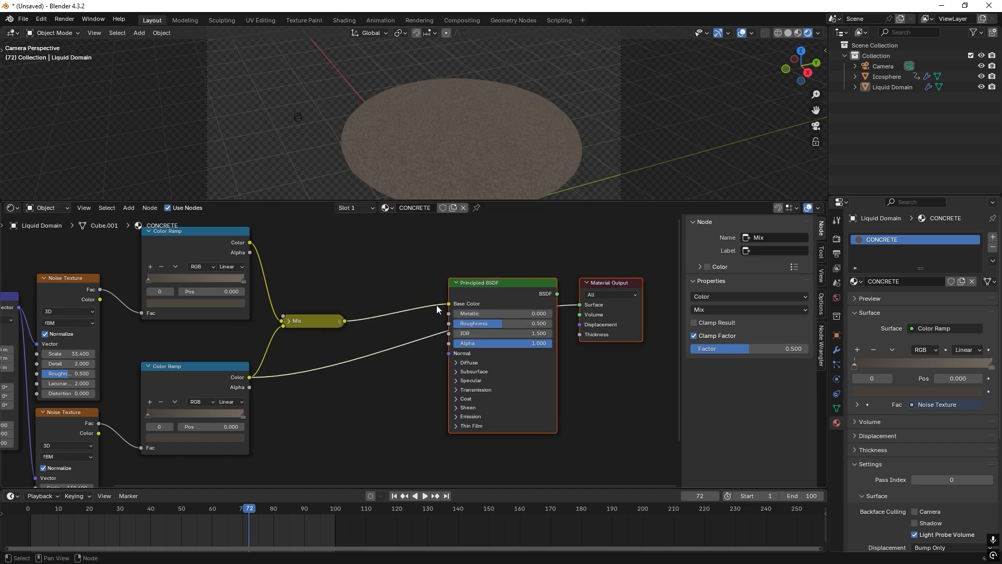
click(478, 281)
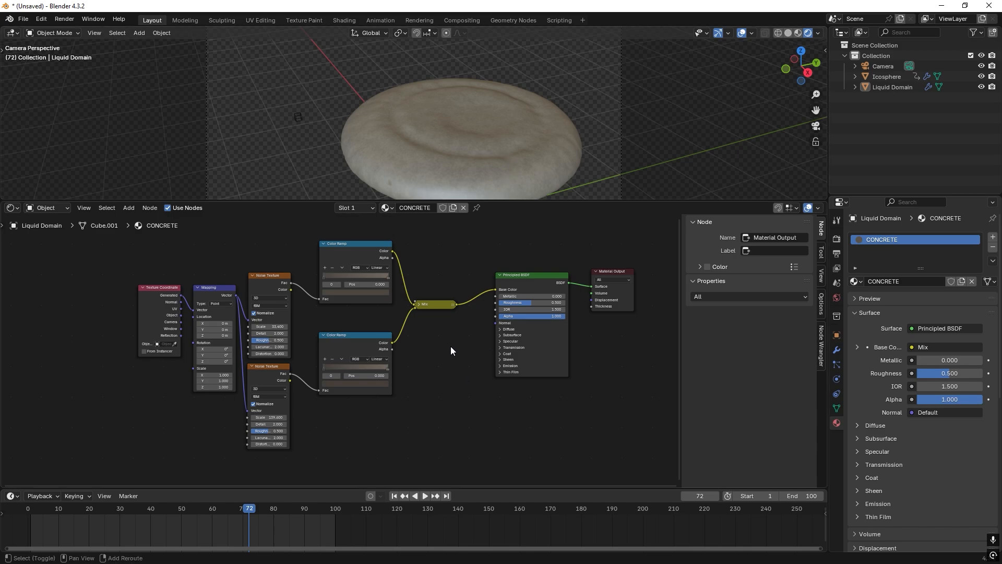
Add a Bump node driven by the finer noise and wire it into the shader's normal.
text(BU)
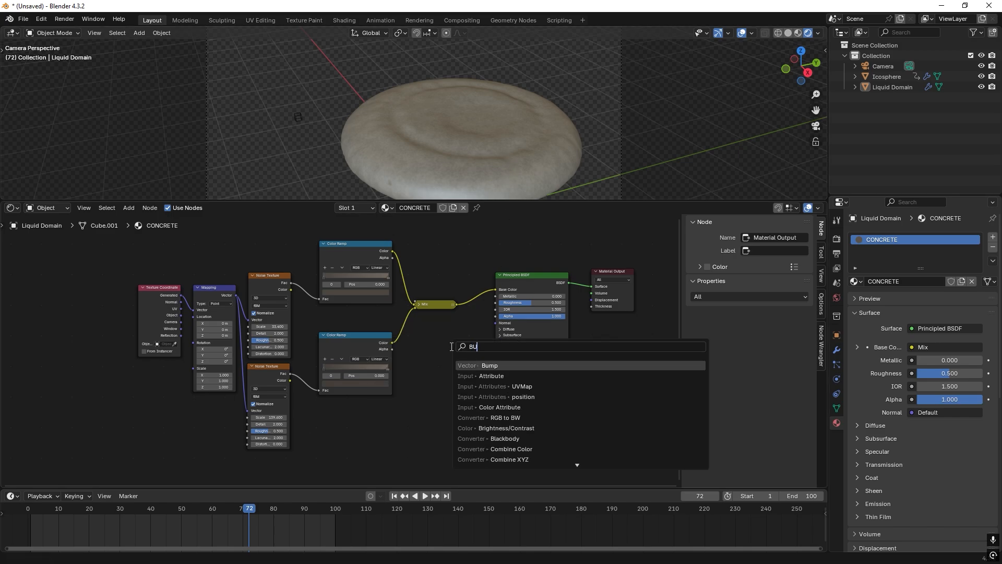
click(490, 365)
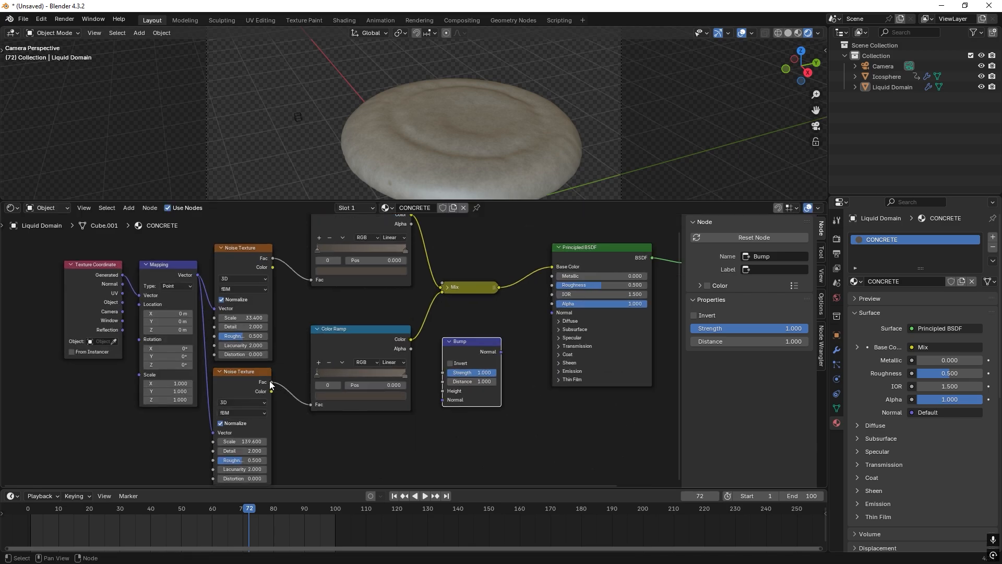
click(243, 372)
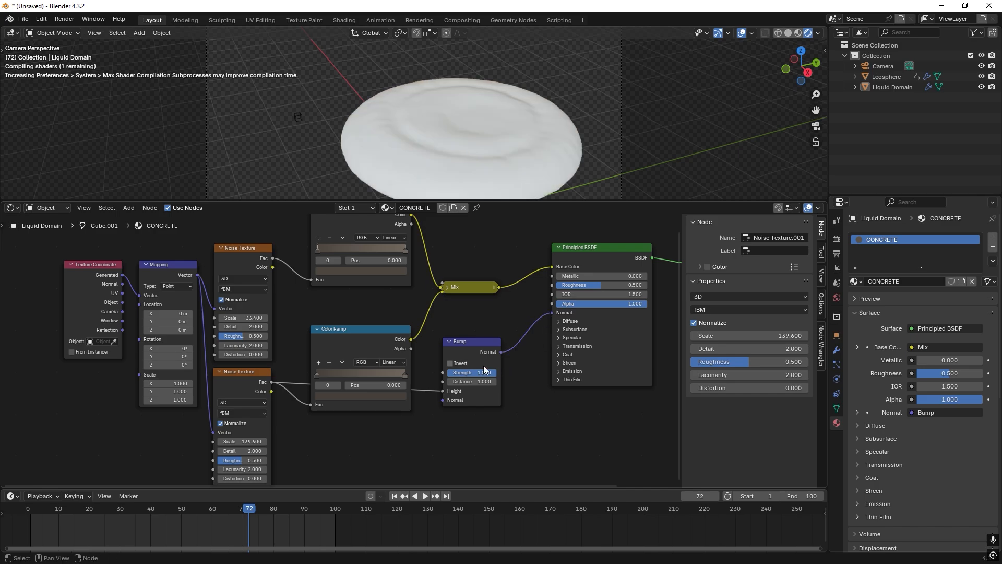
mouse_move(476, 371)
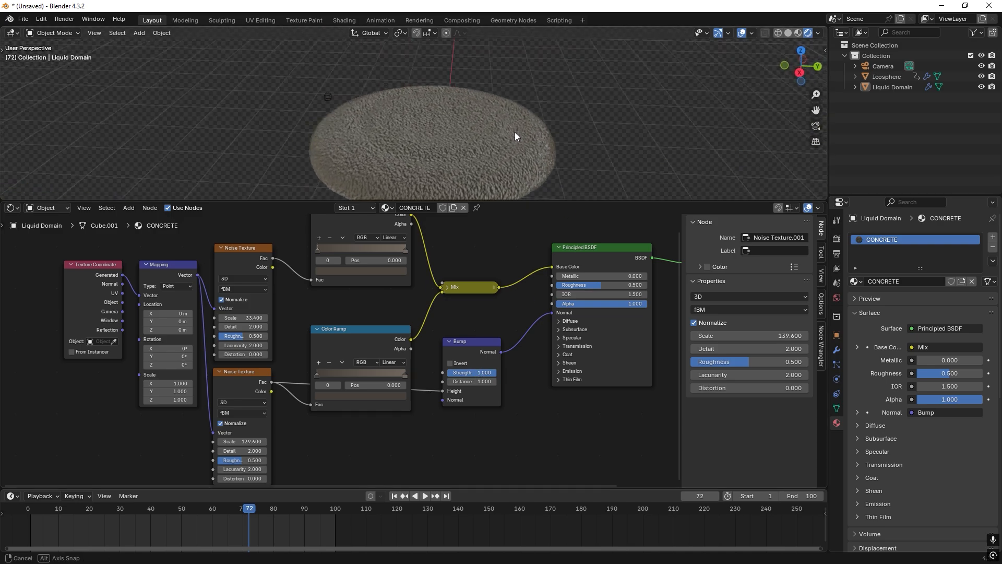
Scrub to frame 48 and play the pour to check the pitted surface.
click(426, 494)
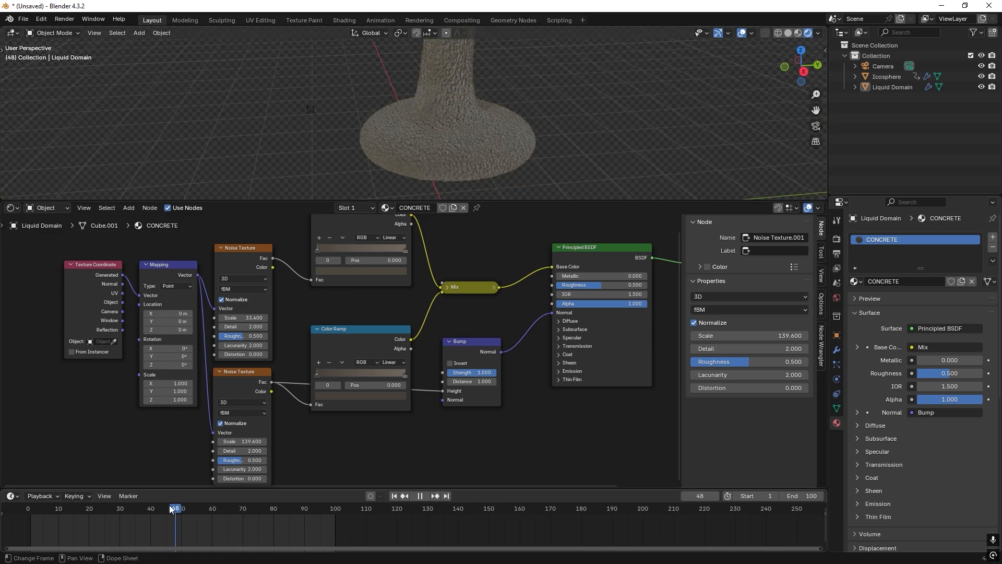
click(178, 509)
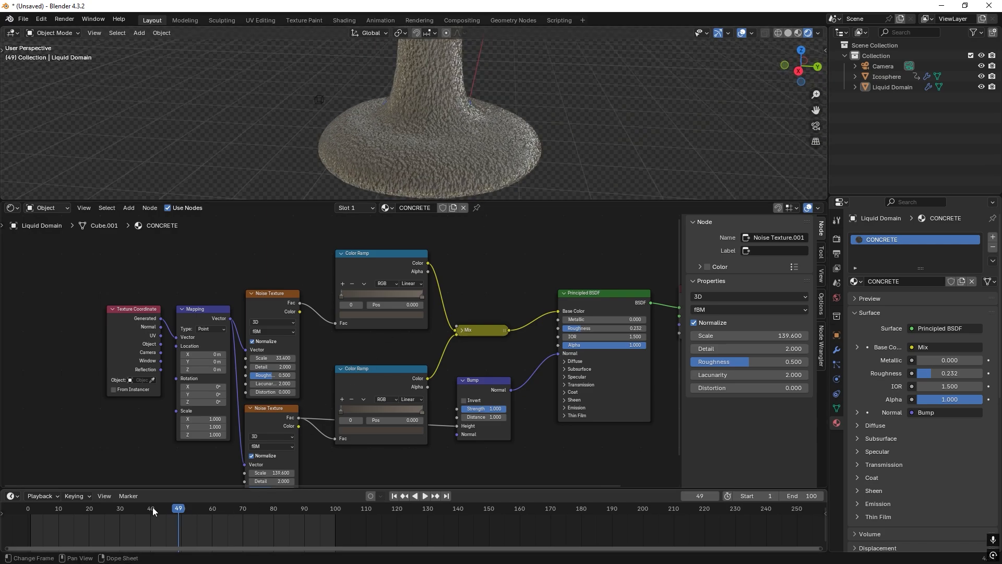
click(426, 495)
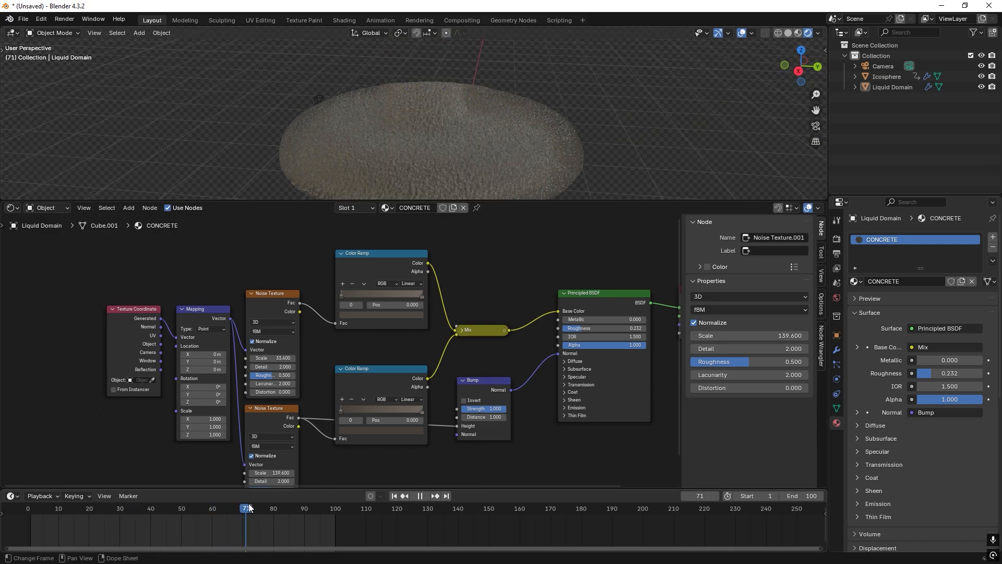
Step through frames 44–49 of the pour to inspect the surface and its transform readout.
click(178, 509)
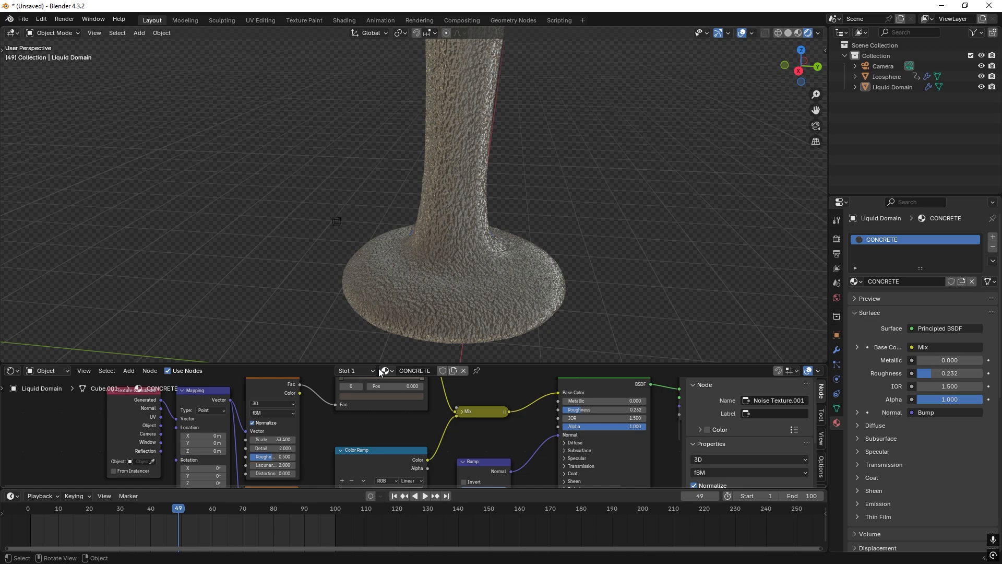
mouse_move(189, 526)
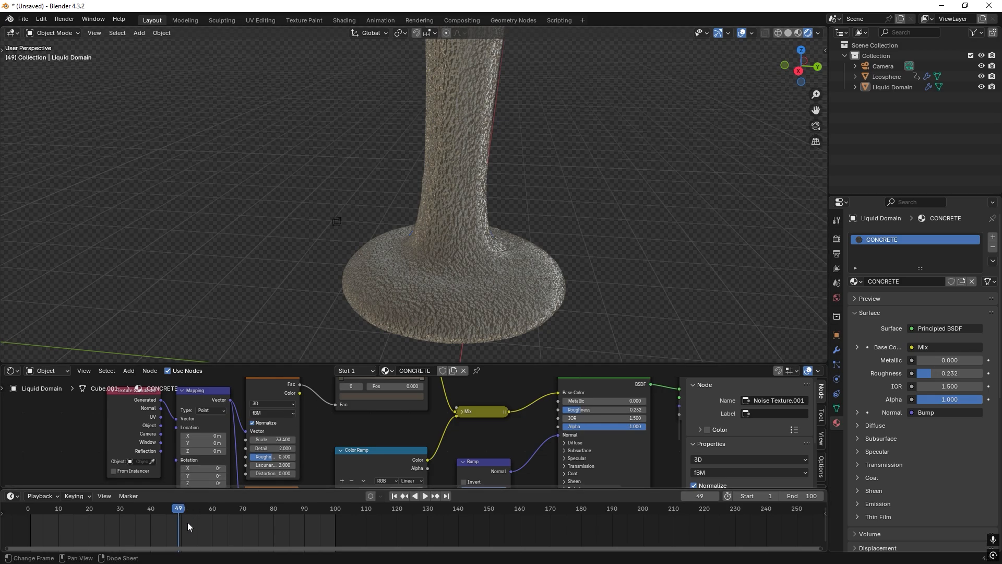
click(426, 496)
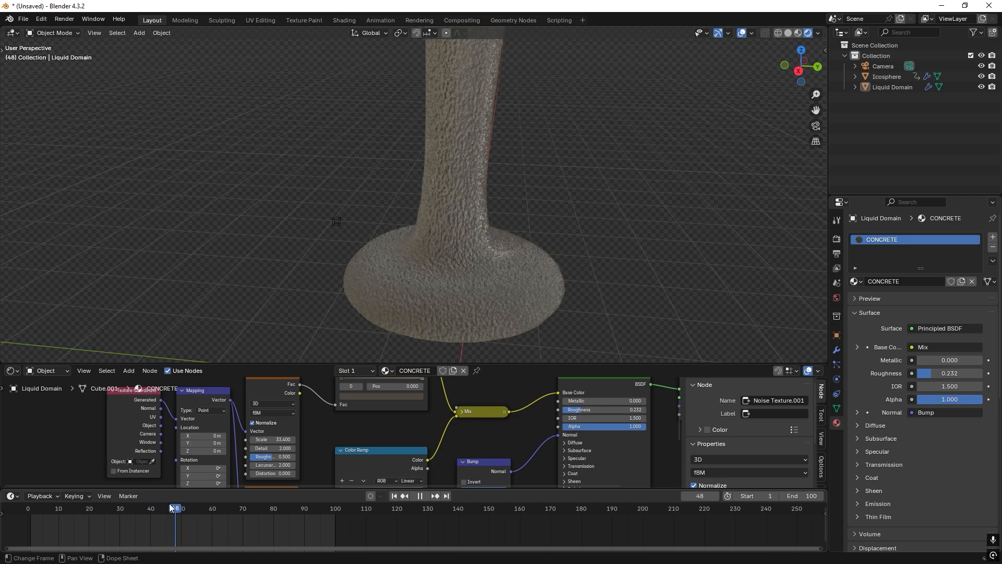
click(164, 508)
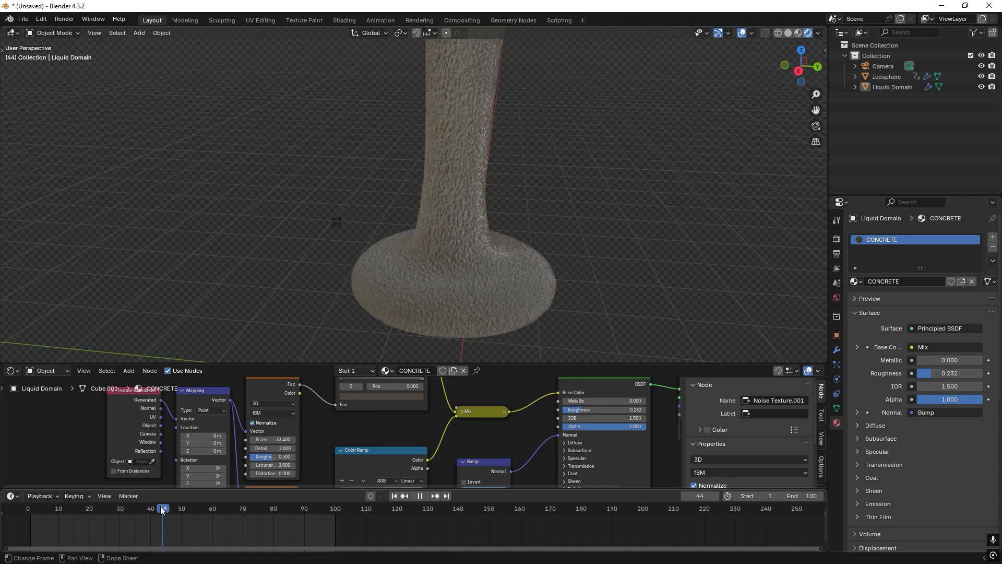
click(423, 496)
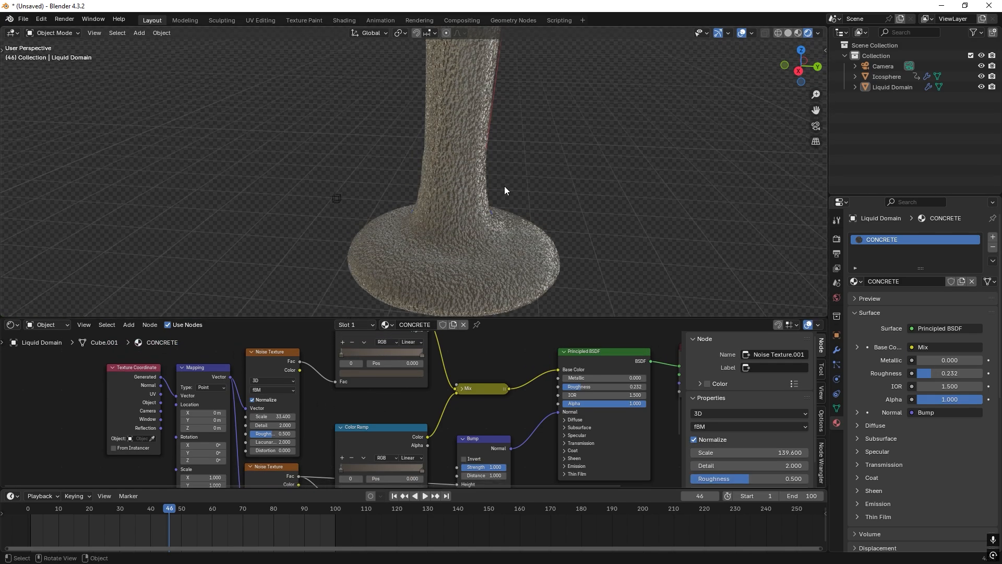
mouse_move(289, 286)
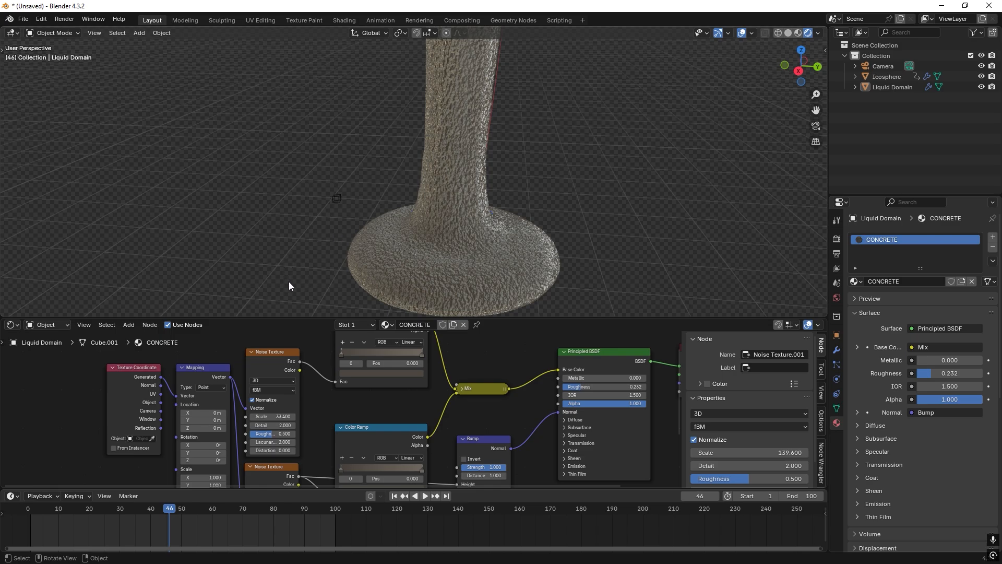
mouse_move(781, 218)
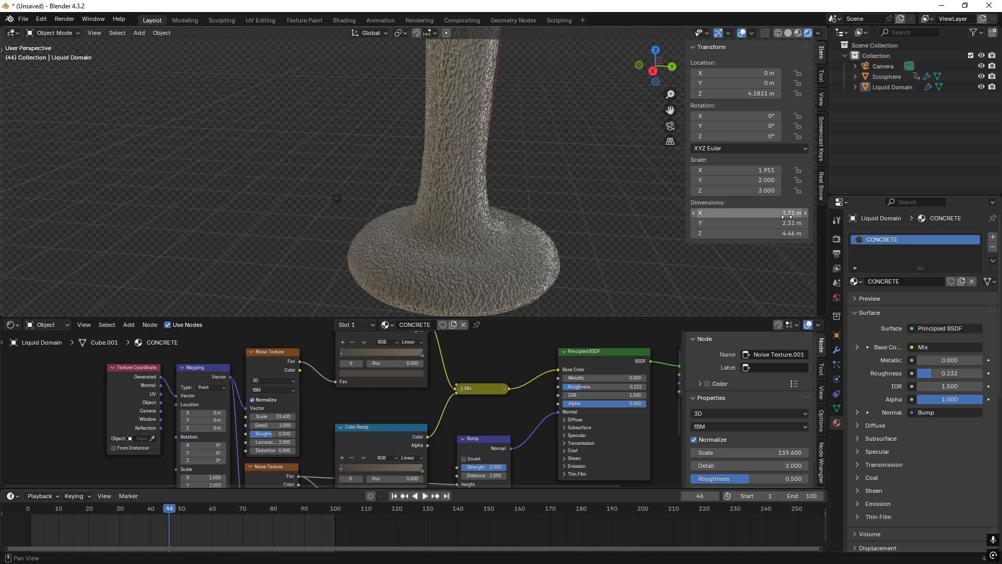
click(144, 507)
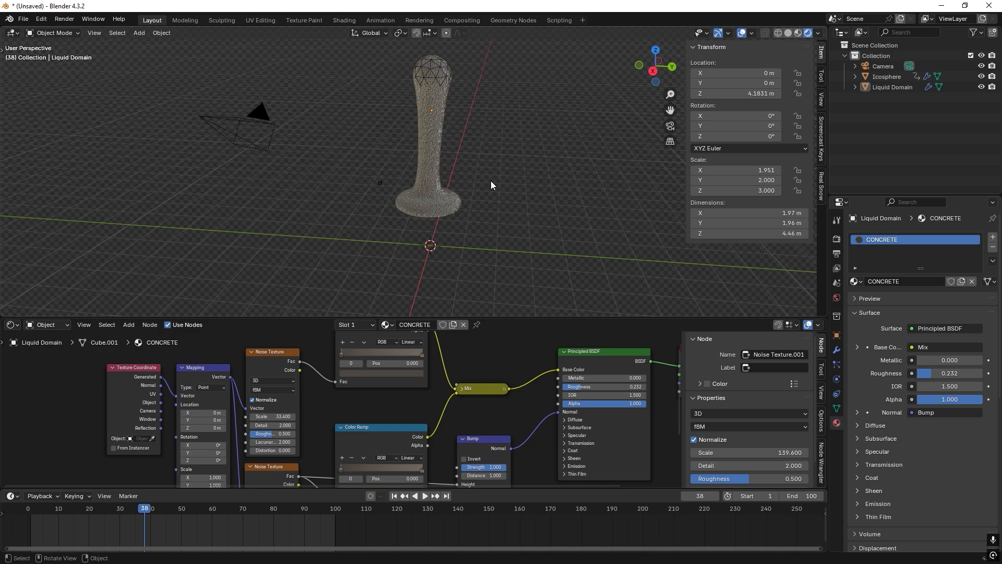
mouse_move(450, 124)
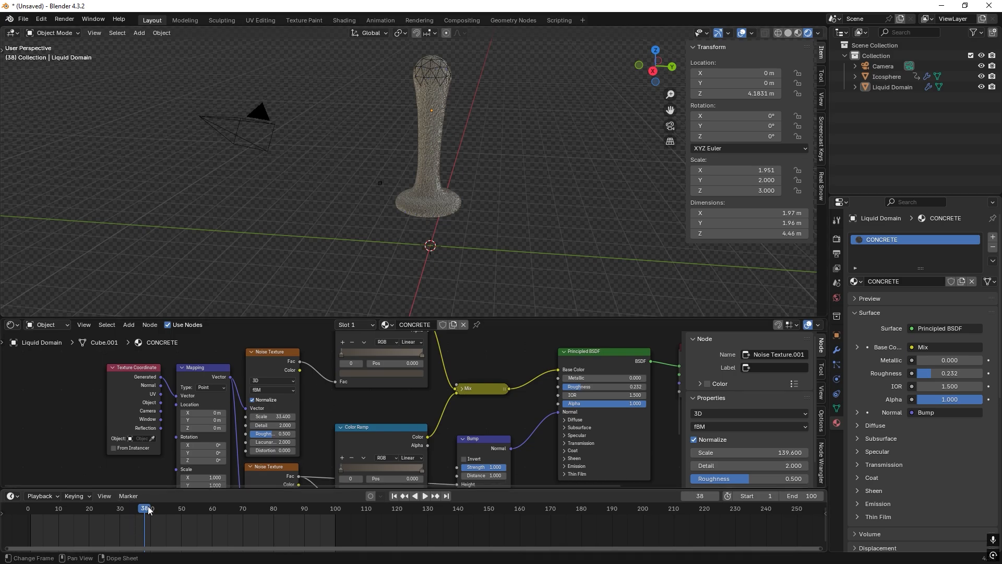
Keyframe Mapping Z location from 0 at frame 1 to 4.8 m at frame 100 and play back.
click(395, 496)
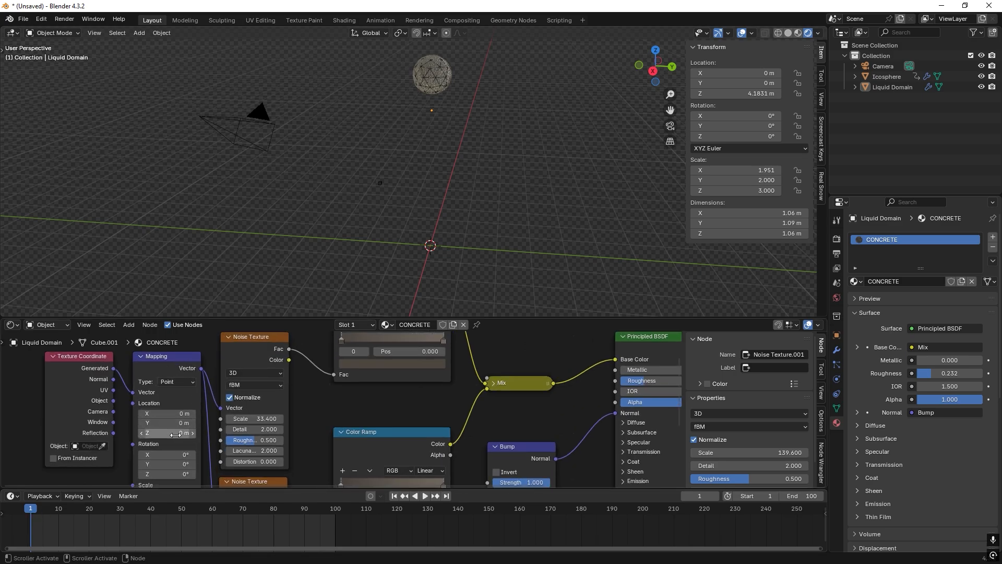
mouse_move(169, 432)
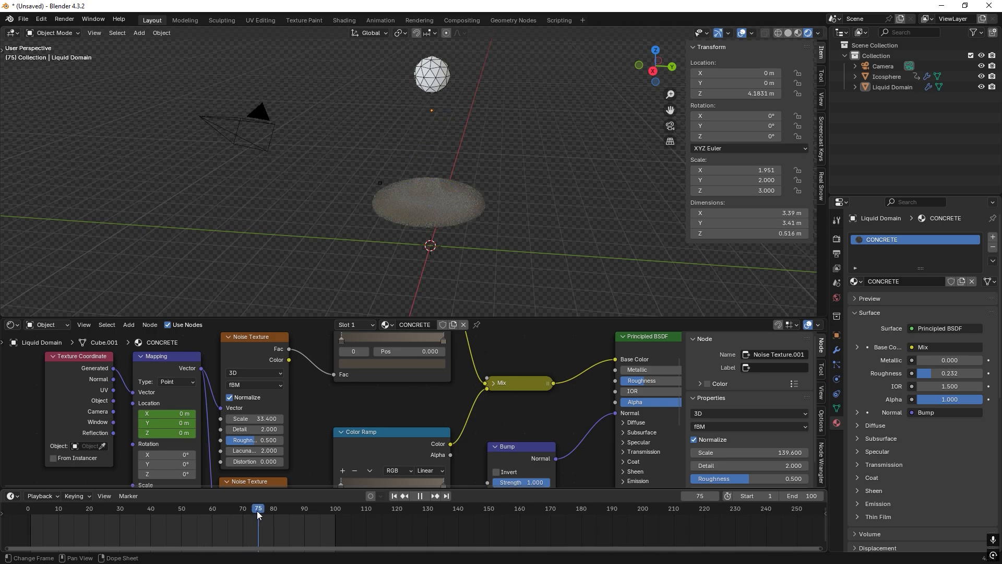
click(310, 508)
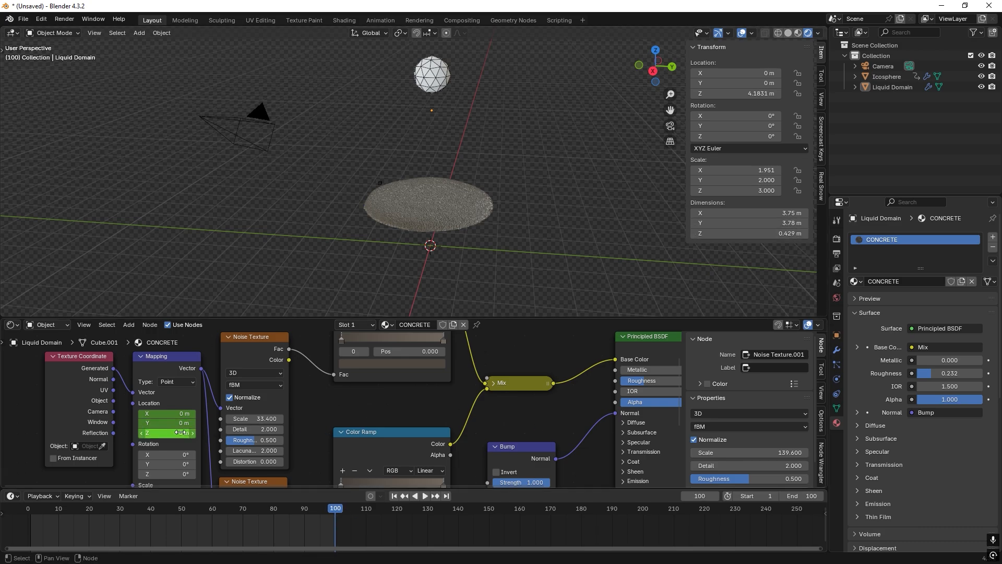
mouse_move(166, 433)
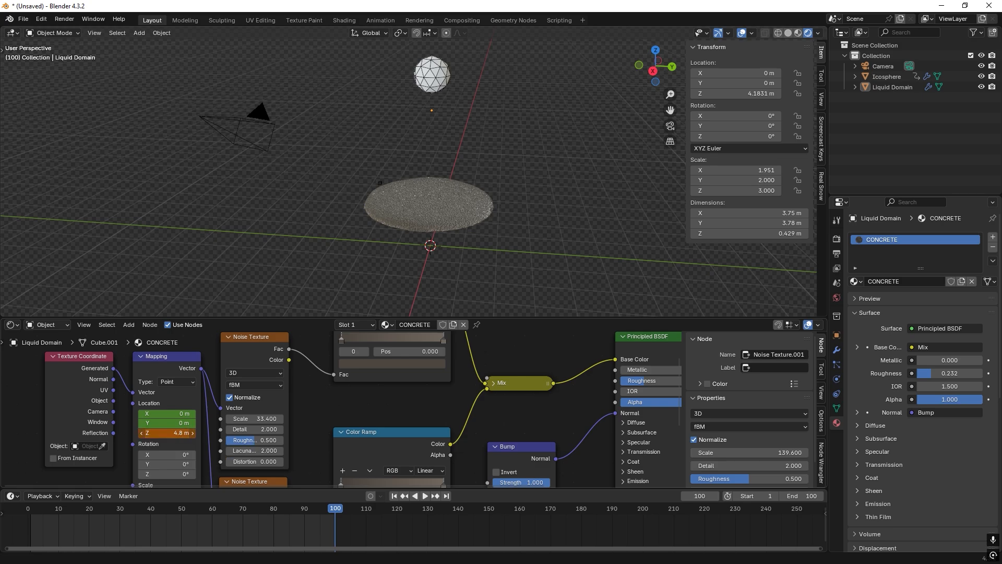
mouse_move(167, 432)
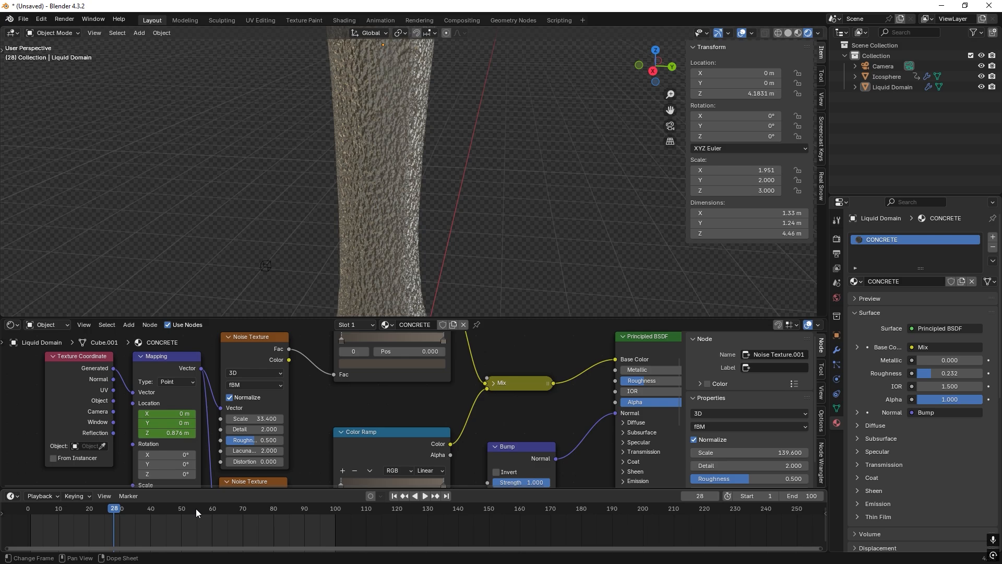
click(425, 498)
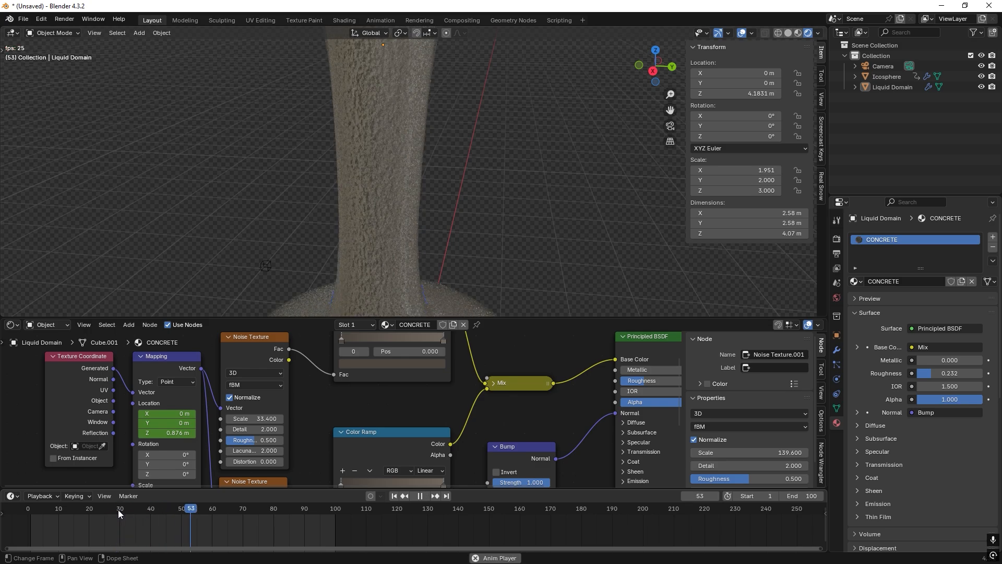
click(241, 508)
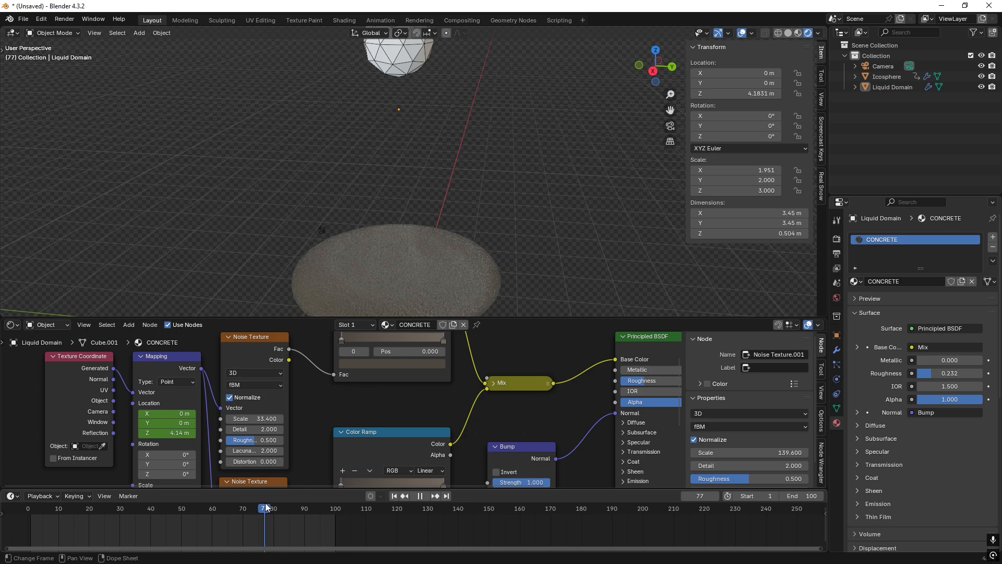
Raise the Principled BSDF roughness to 0.700 to dull the concrete surface.
click(216, 508)
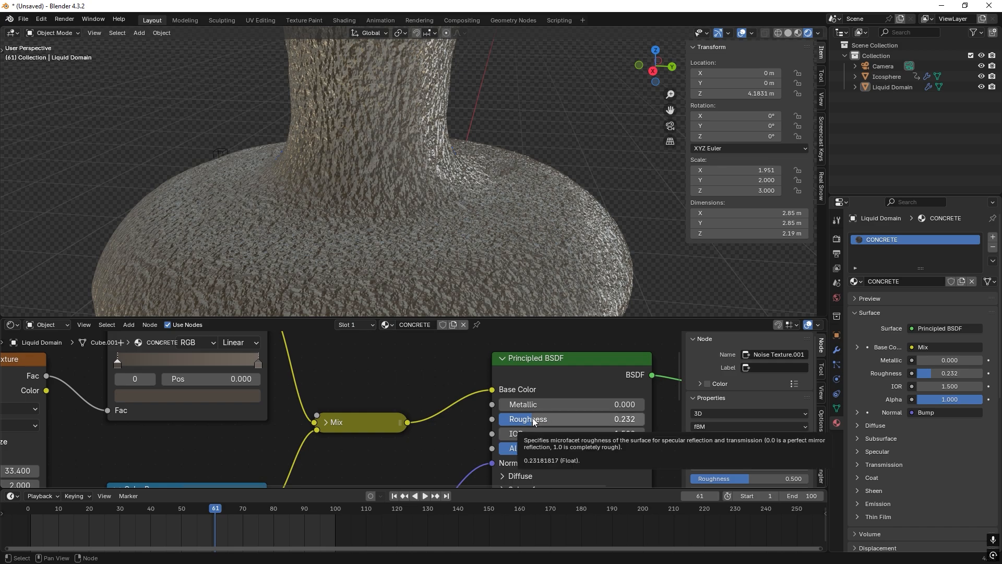
click(569, 419)
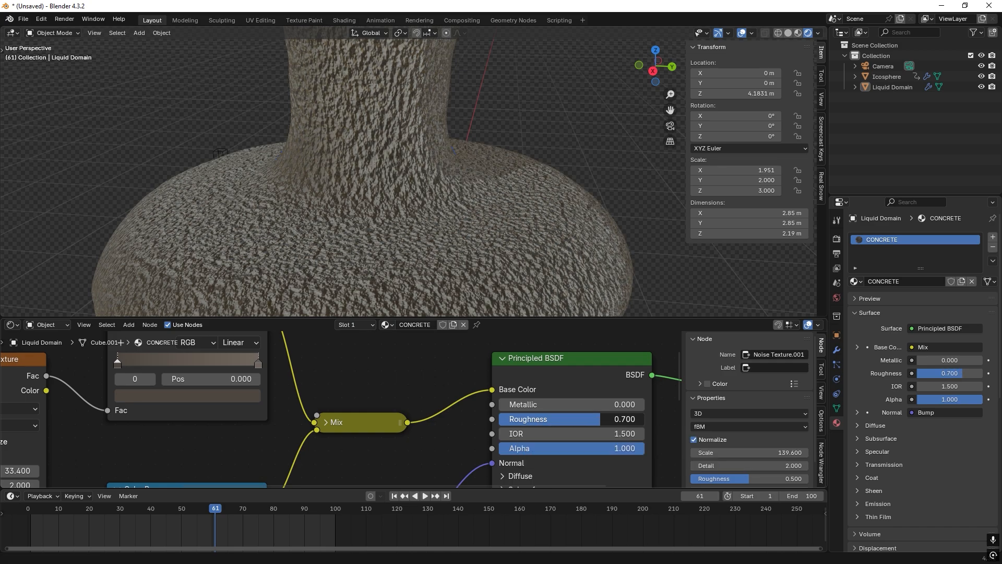